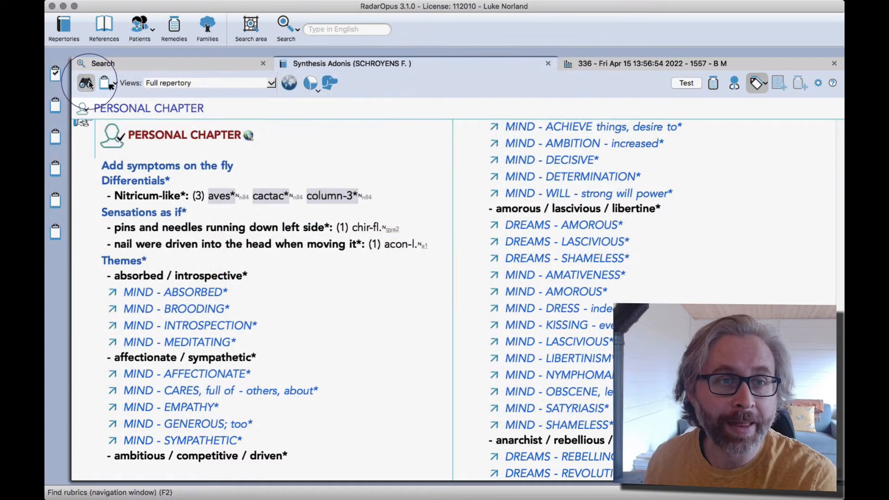
Jump from the chapter list to Synthesis Adonis's Personal Chapter.
{"action": "left_click", "coordinate": [87, 83]}
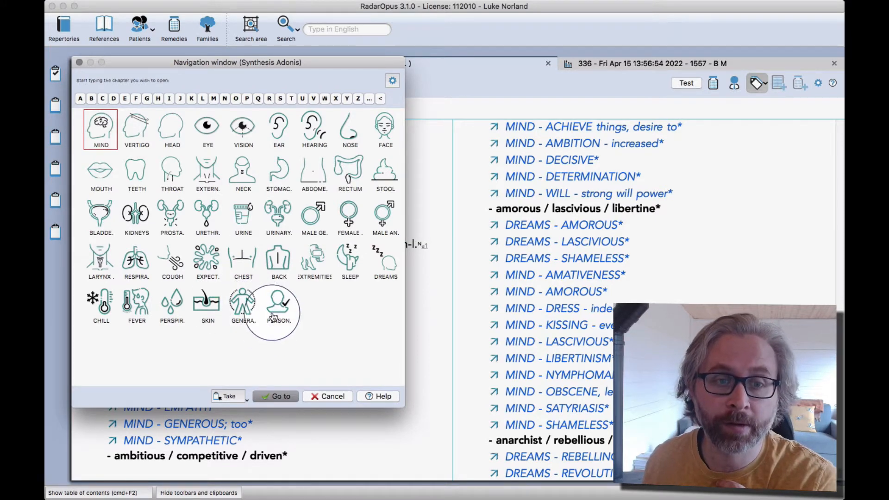
{"action": "left_click", "coordinate": [278, 306]}
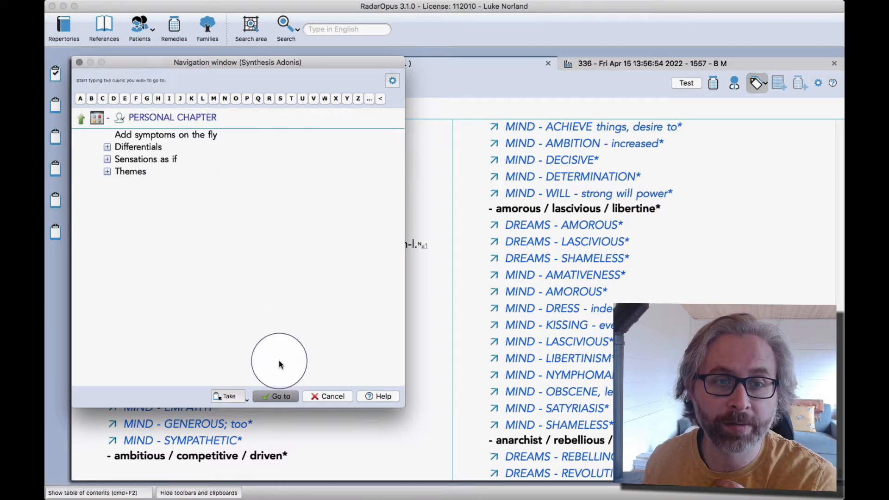
{"action": "left_click", "coordinate": [280, 396]}
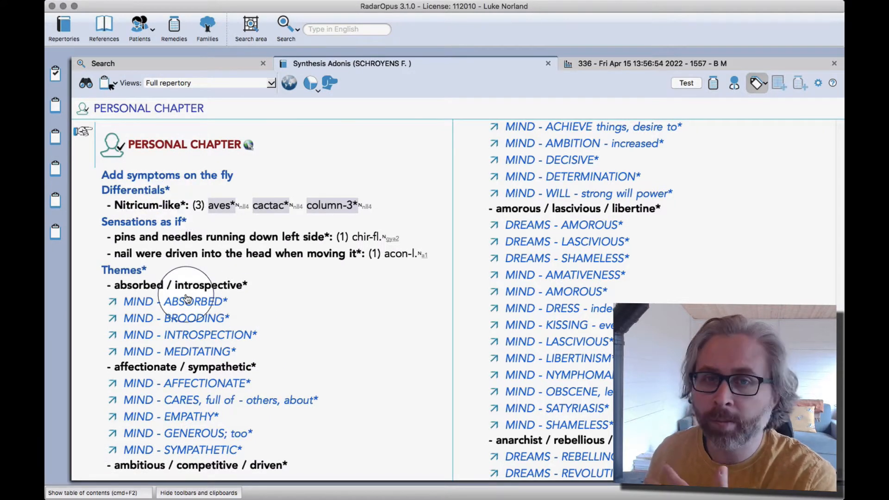
{"action": "mouse_move", "coordinate": [247, 293]}
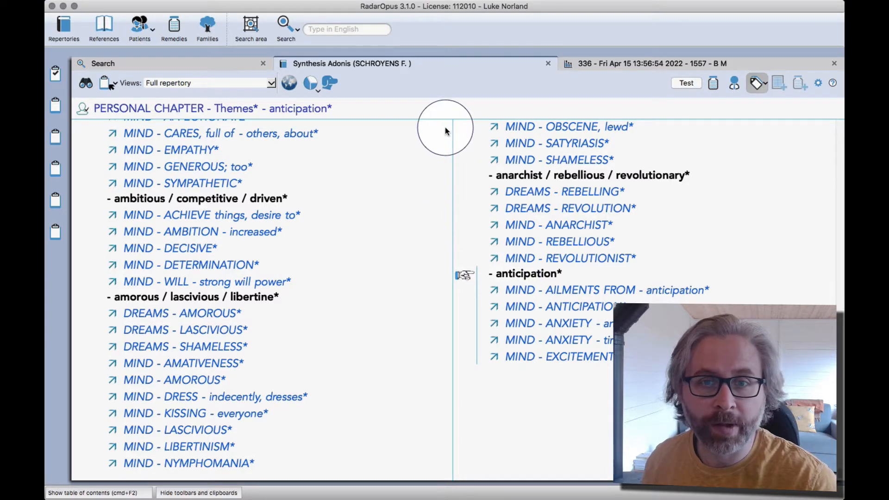
{"action": "mouse_move", "coordinate": [457, 91]}
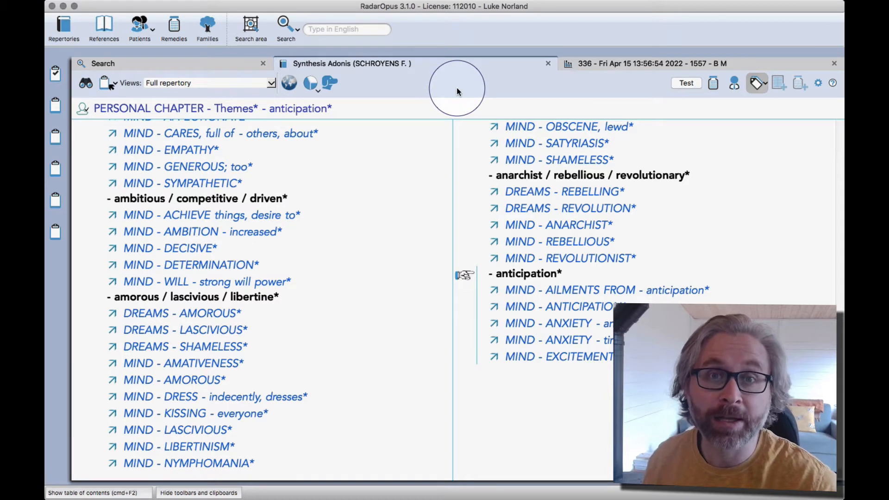
{"action": "mouse_move", "coordinate": [448, 93]}
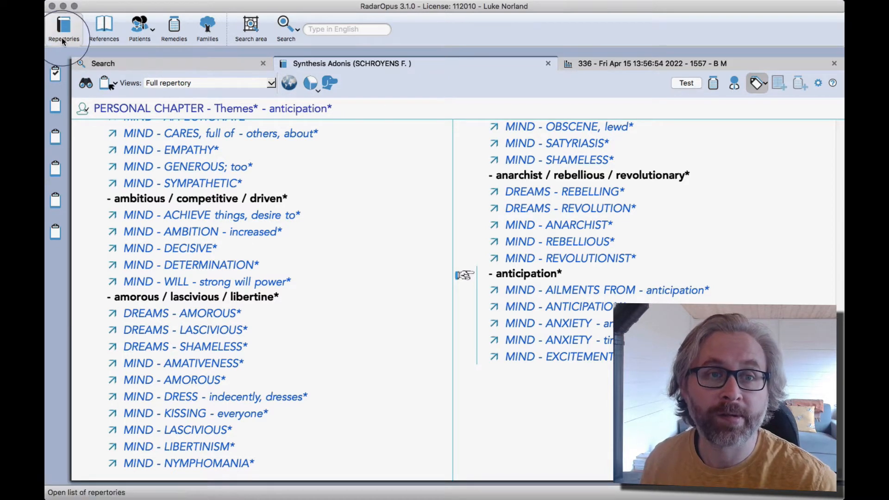
Open the Thematic Repertory, found by filtering for 'them', then return to Synthesis Adonis.
{"action": "left_click", "coordinate": [63, 28]}
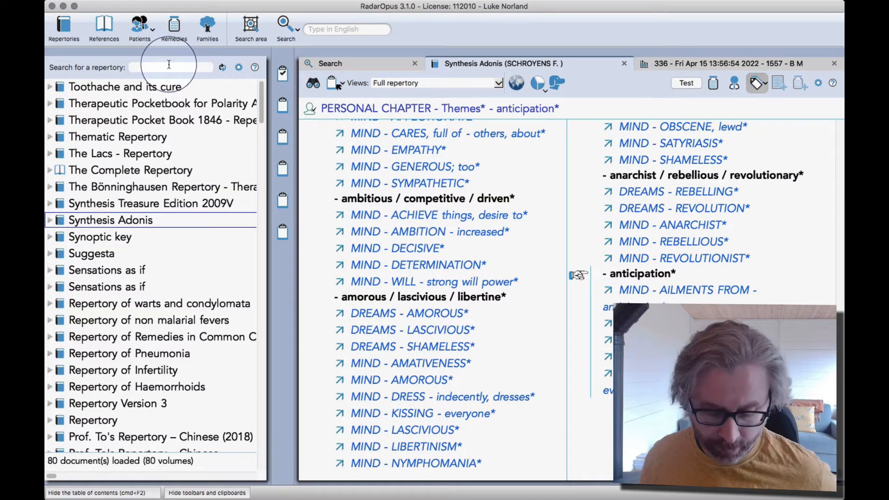
{"action": "type", "text": "them"}
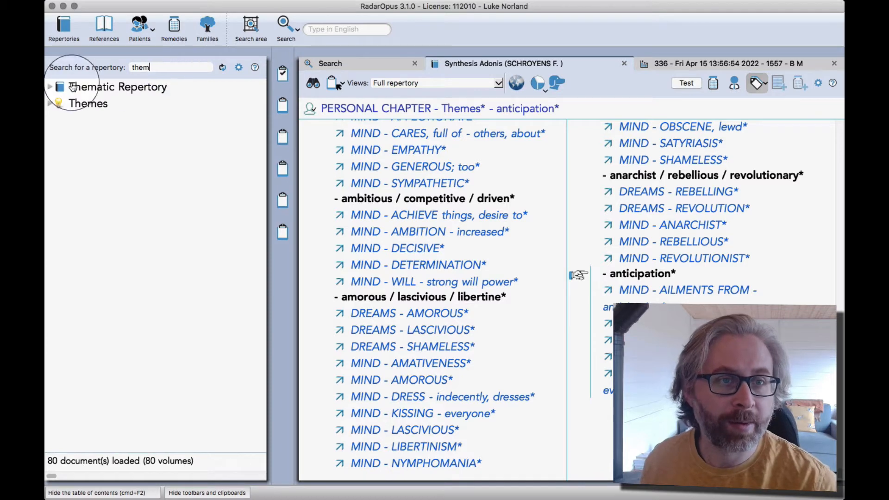
{"action": "left_click", "coordinate": [50, 86]}
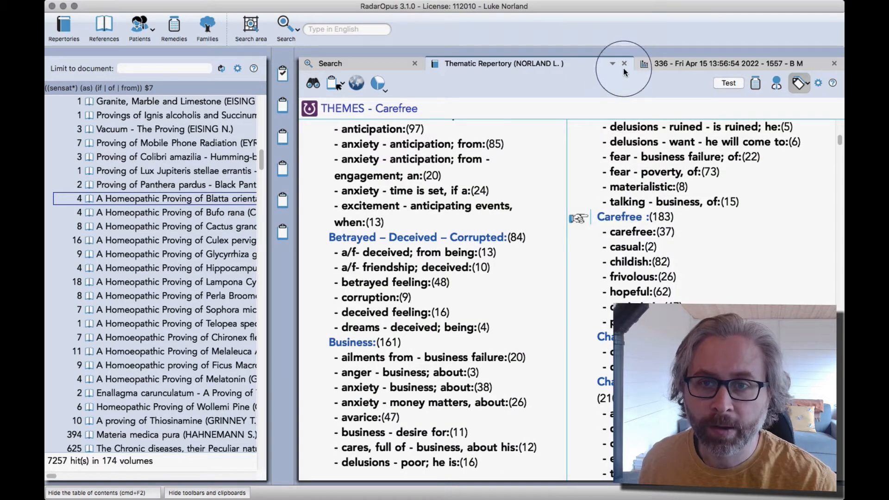
{"action": "left_click", "coordinate": [612, 63]}
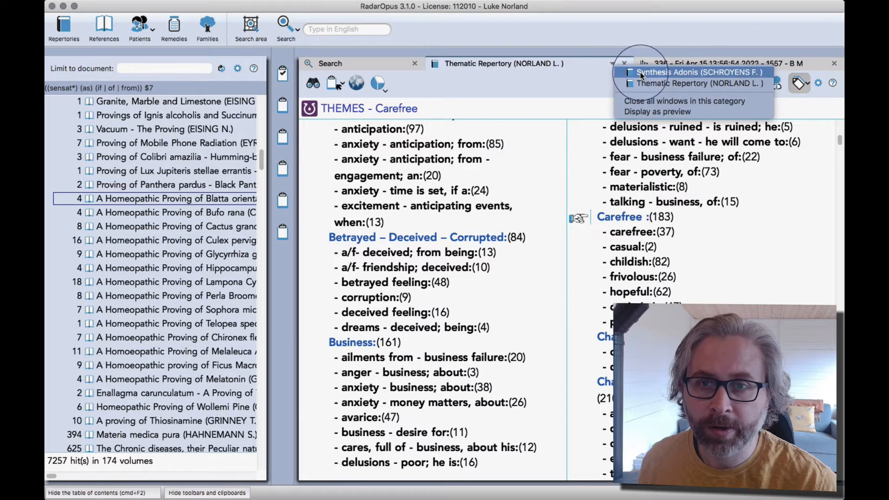
{"action": "left_click", "coordinate": [695, 72]}
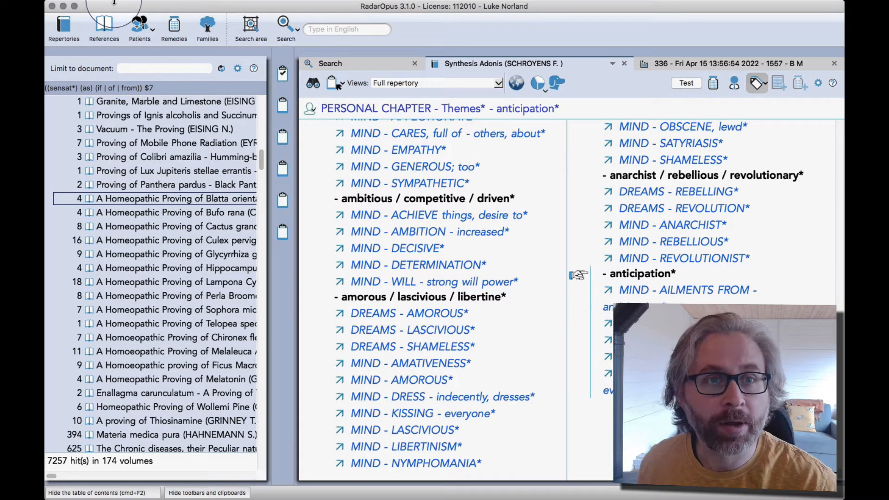
Add a 'carefree' theme at the same level as anticipation.
{"action": "left_click", "coordinate": [191, 6]}
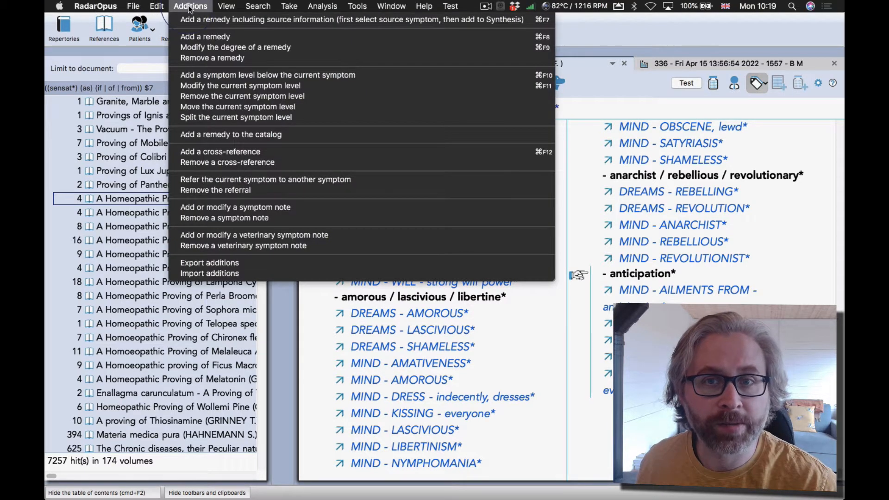
{"action": "mouse_move", "coordinate": [267, 74]}
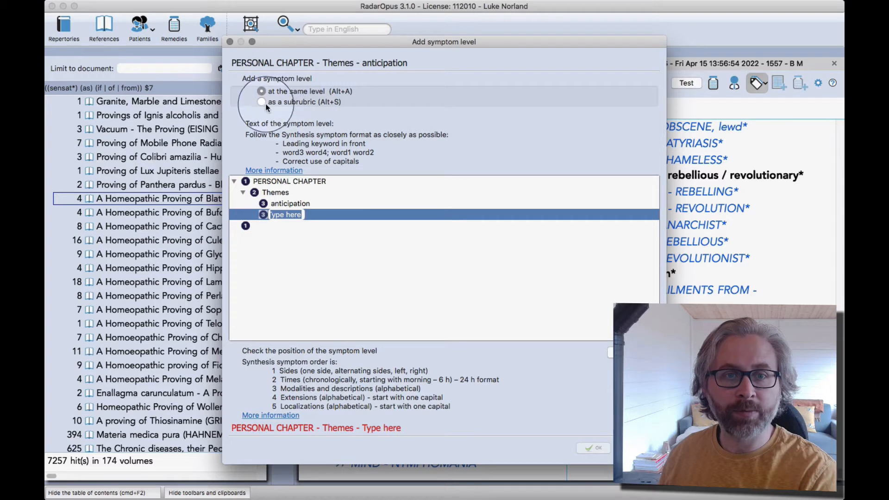
{"action": "left_click", "coordinate": [261, 101]}
{"action": "type", "text": "care"}
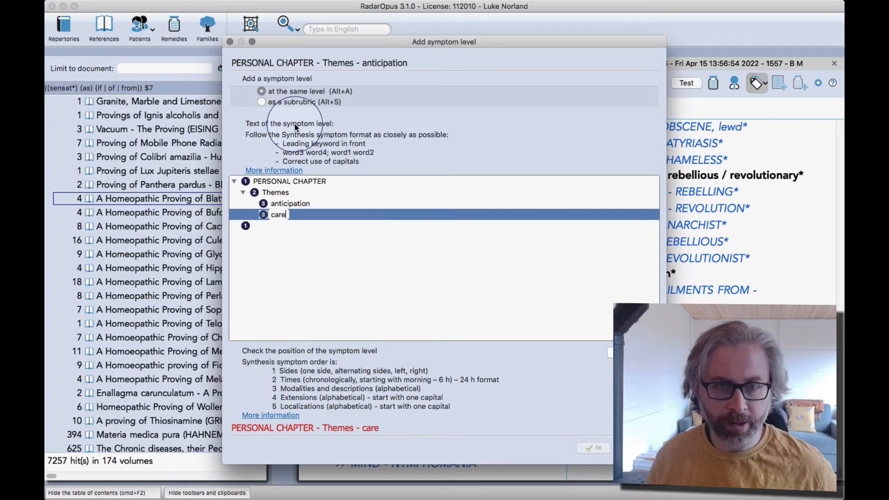
{"action": "type", "text": "free"}
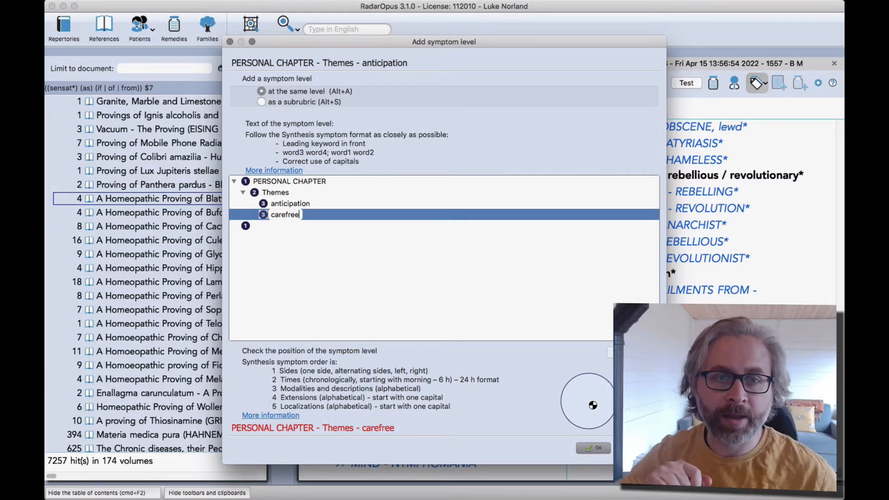
{"action": "left_click", "coordinate": [592, 448]}
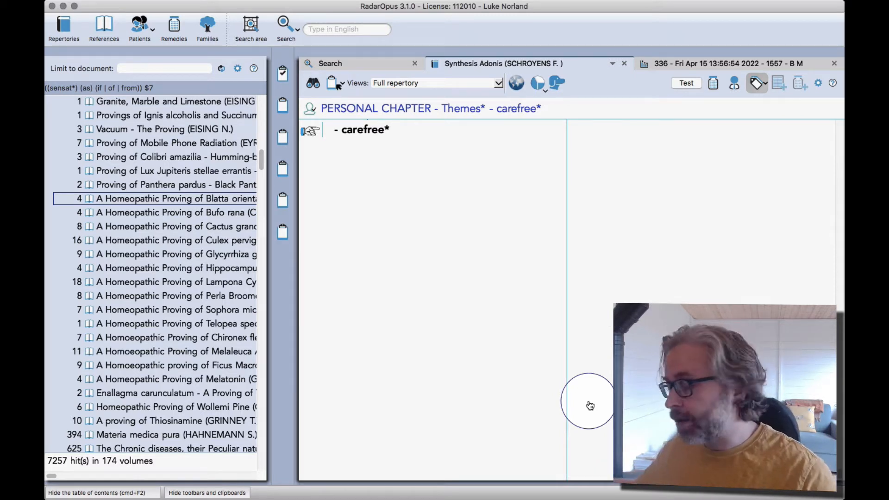
{"action": "mouse_move", "coordinate": [531, 315]}
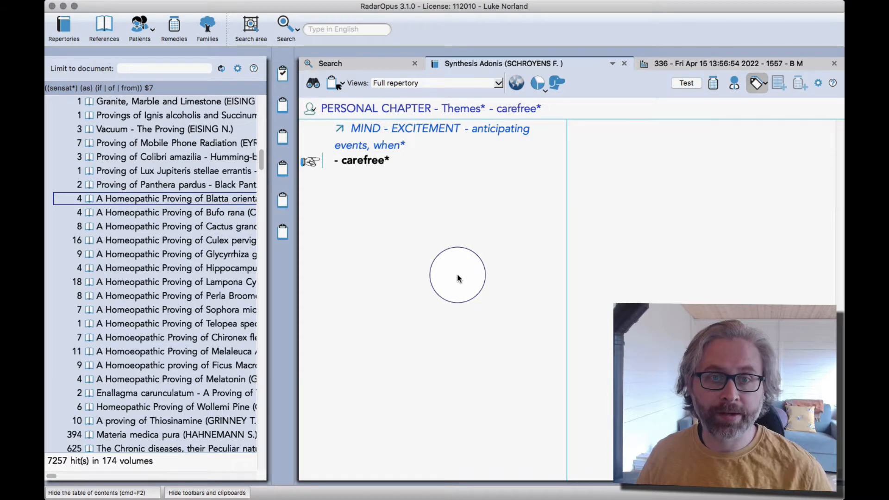
{"action": "mouse_move", "coordinate": [449, 270]}
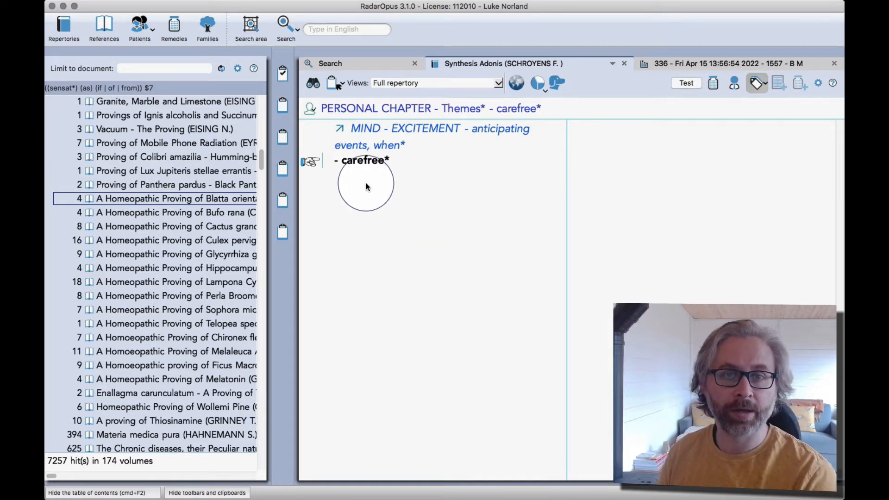
Cross-reference the carefree theme to MIND - CAREFREE, found by searching 'carefre'.
{"action": "left_click", "coordinate": [190, 5]}
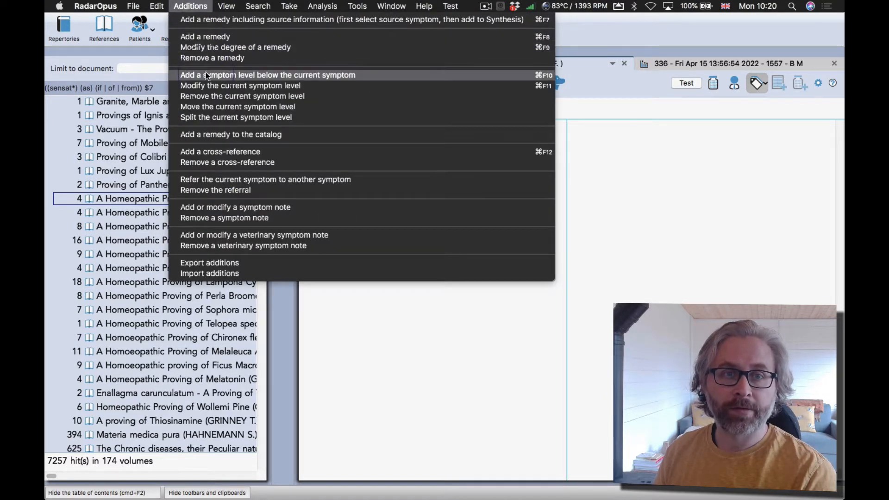
{"action": "mouse_move", "coordinate": [205, 126]}
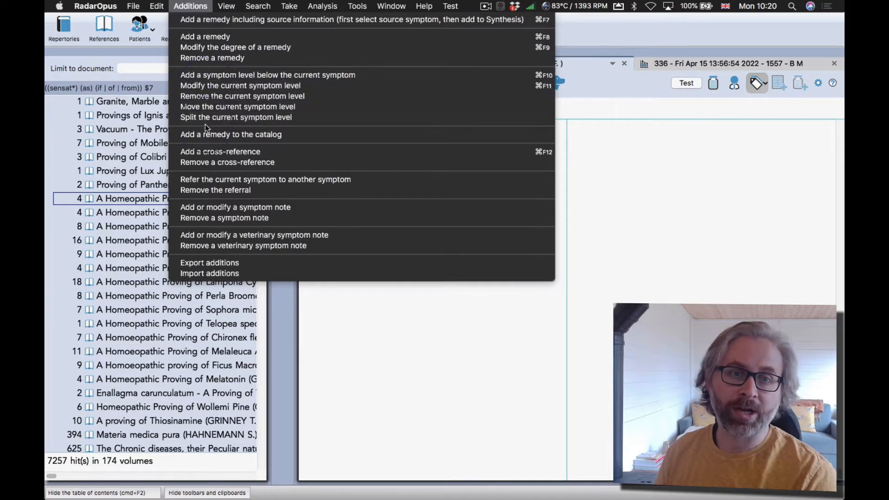
{"action": "mouse_move", "coordinate": [221, 152]}
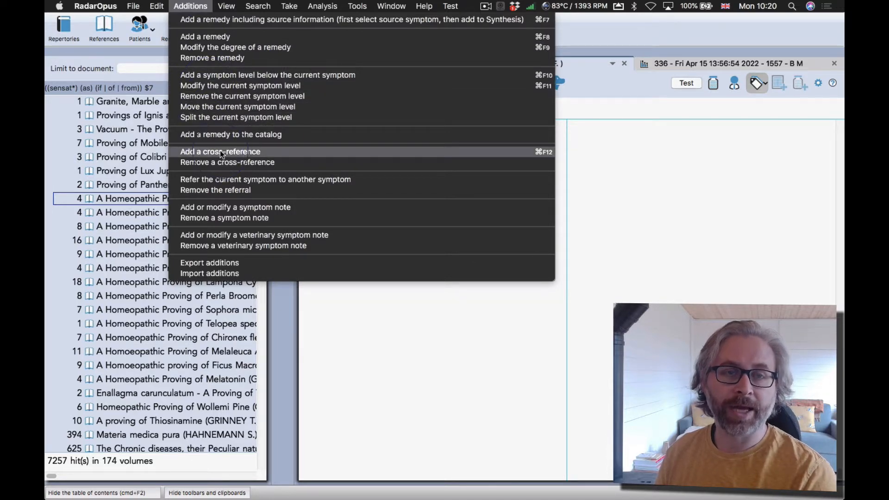
{"action": "left_click", "coordinate": [219, 151]}
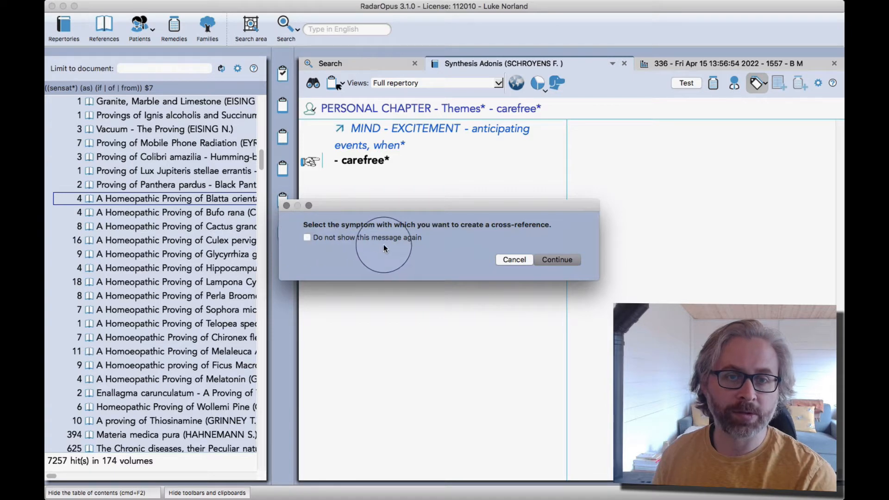
{"action": "left_click", "coordinate": [557, 259]}
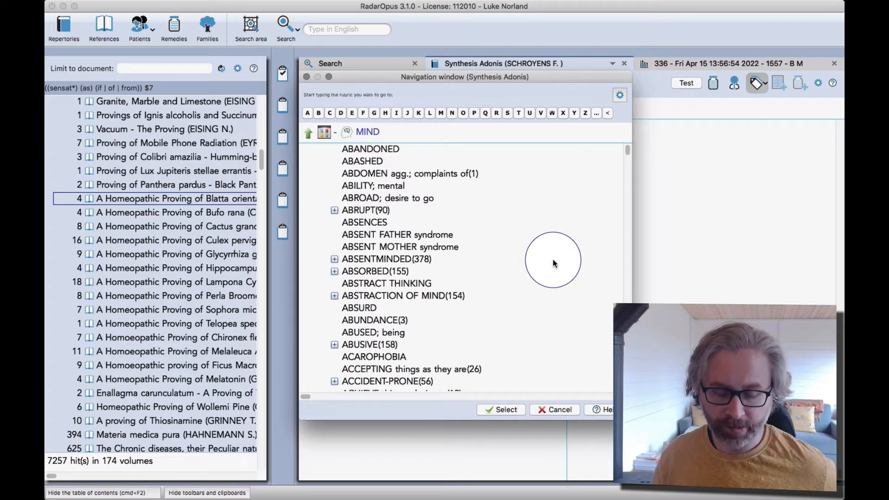
{"action": "type", "text": "carefre"}
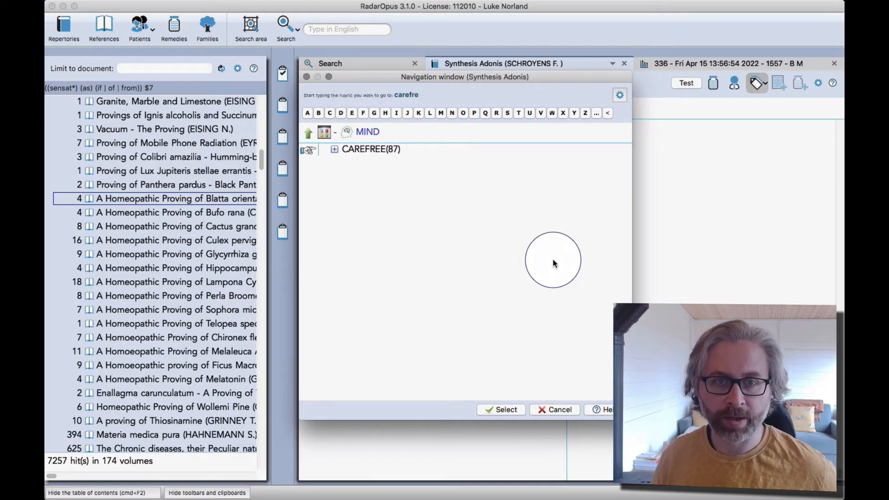
{"action": "left_click", "coordinate": [334, 149]}
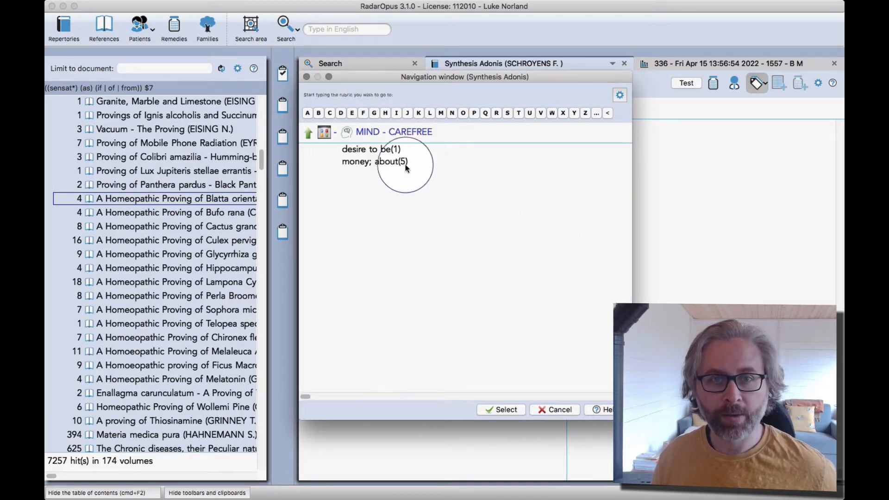
{"action": "mouse_move", "coordinate": [523, 357]}
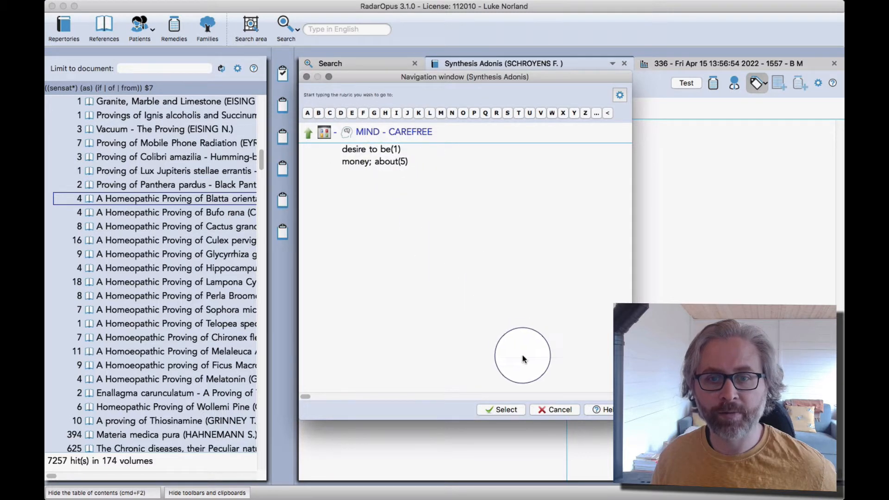
{"action": "left_click", "coordinate": [500, 409]}
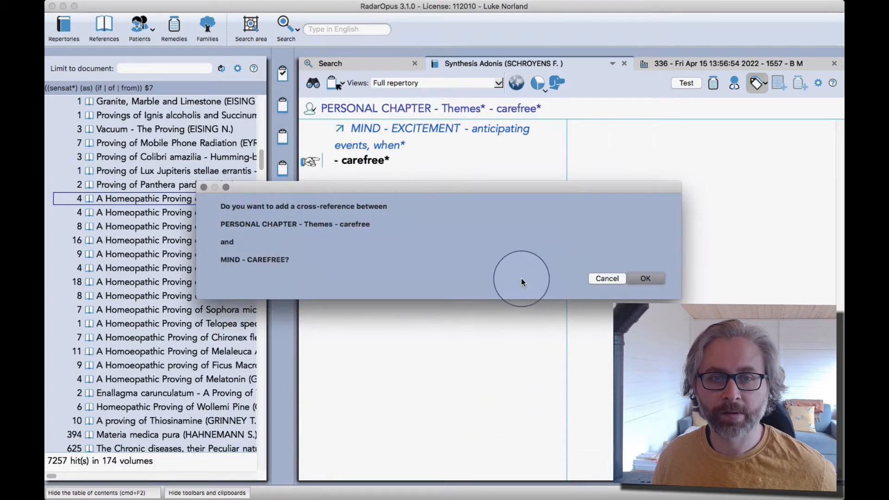
{"action": "mouse_move", "coordinate": [599, 260]}
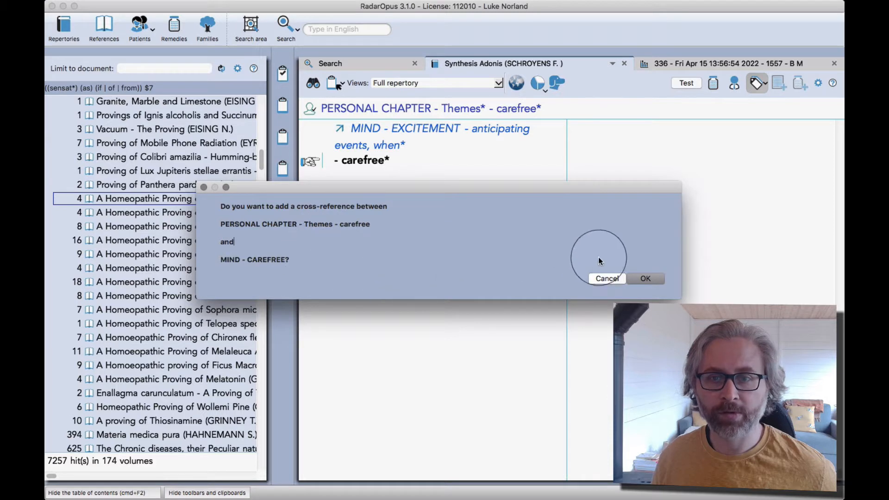
{"action": "left_click", "coordinate": [607, 279]}
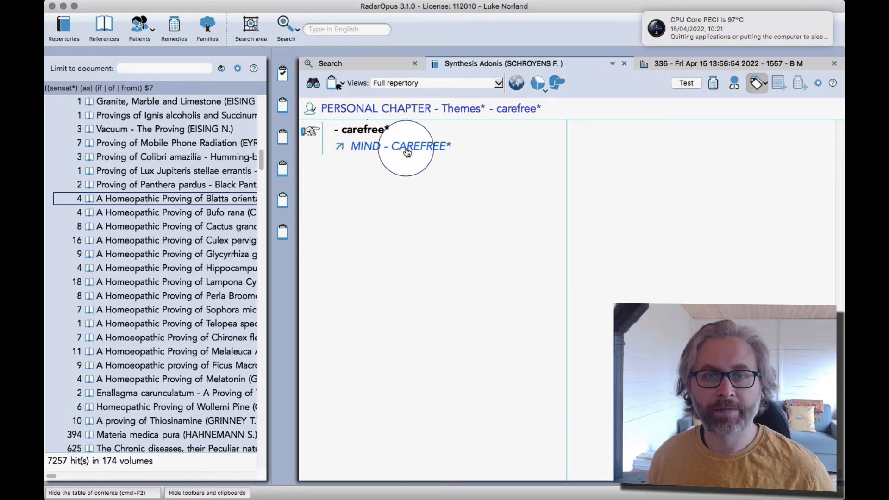
Follow the cross-reference link to the MIND - CAREFREE rubric.
{"action": "left_click", "coordinate": [400, 146]}
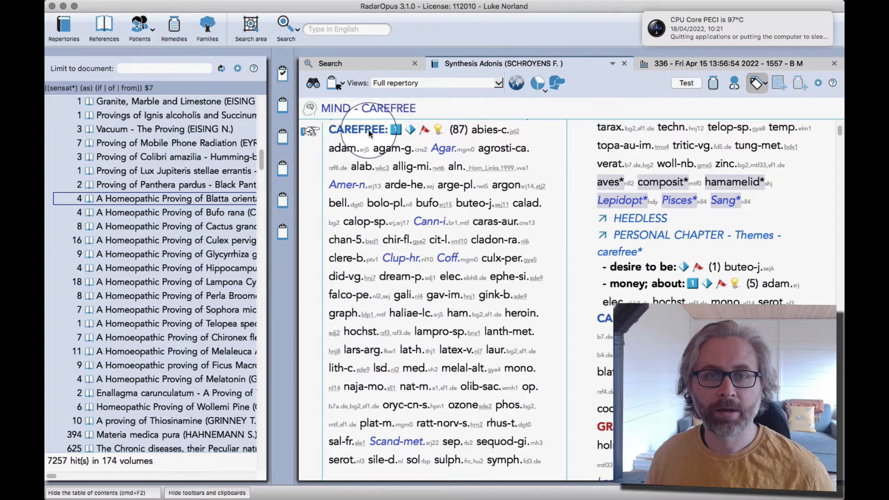
{"action": "mouse_move", "coordinate": [366, 275]}
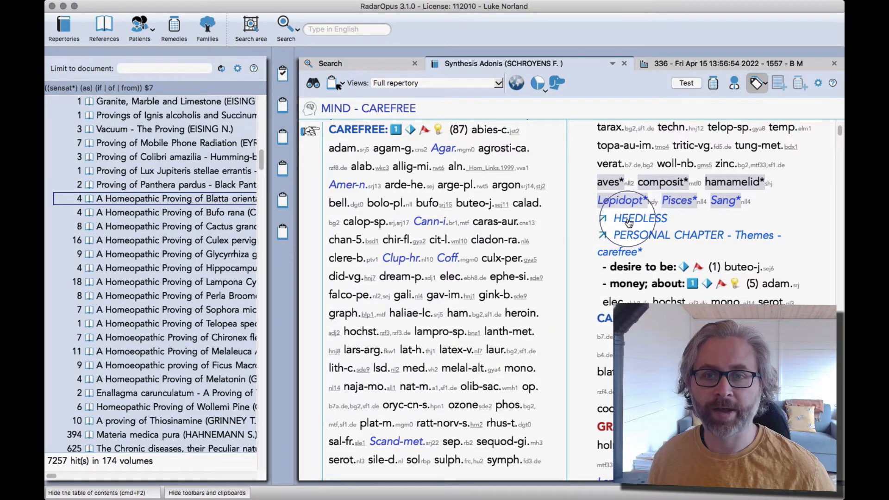
{"action": "mouse_move", "coordinate": [621, 241]}
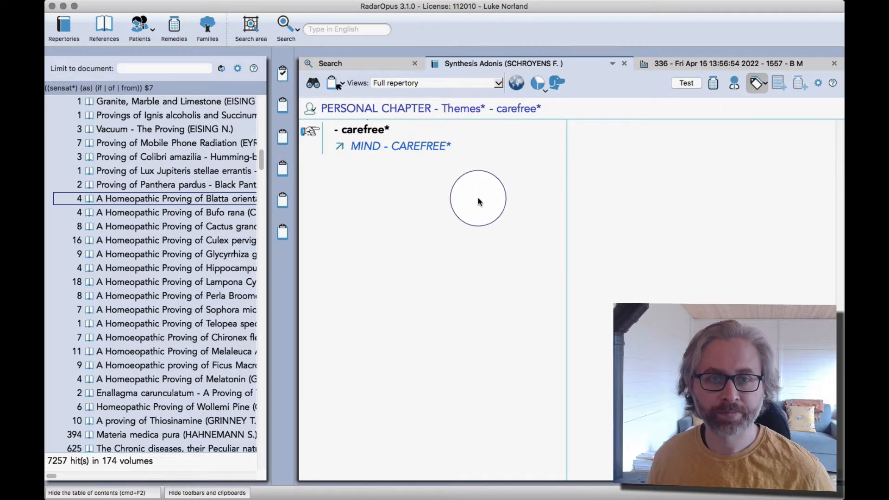
{"action": "mouse_move", "coordinate": [478, 199]}
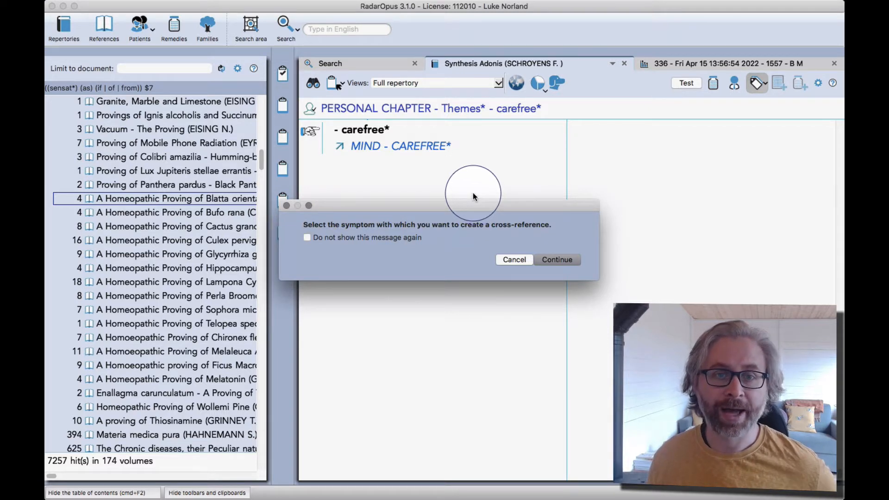
{"action": "mouse_move", "coordinate": [328, 245]}
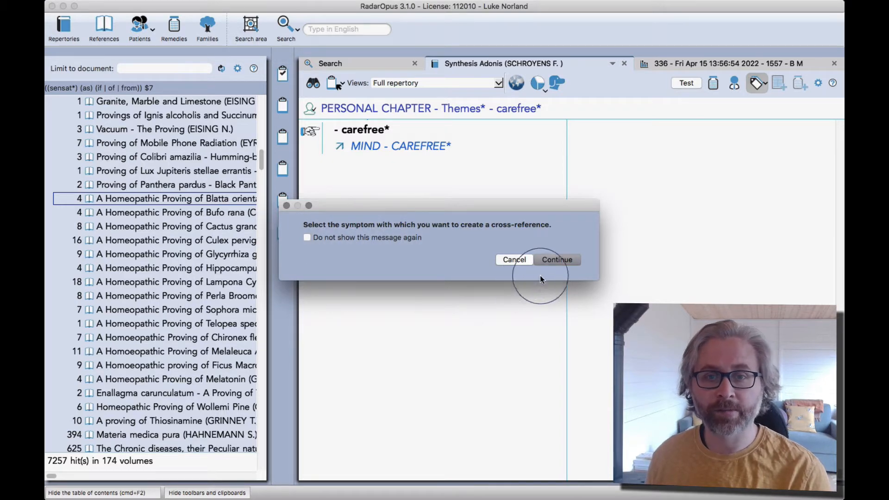
Continue past the cross-reference prompt to choose the Dreams and Mind rubrics to link.
{"action": "left_click", "coordinate": [556, 260]}
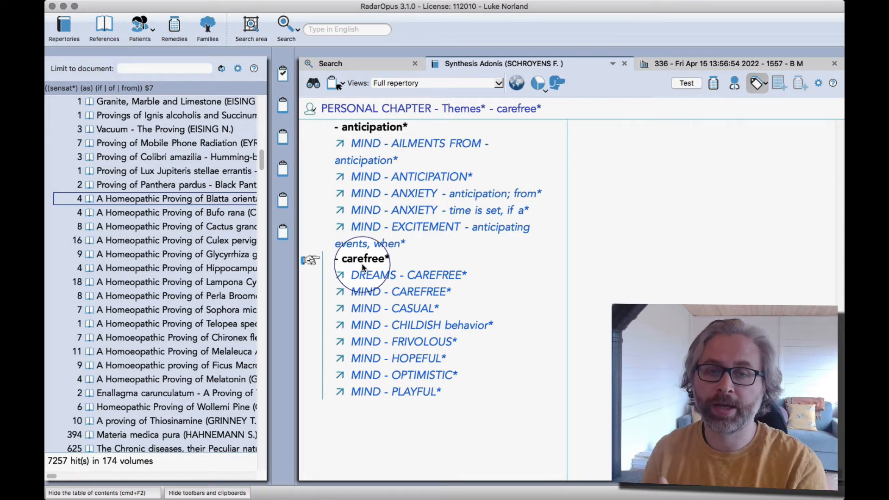
{"action": "mouse_move", "coordinate": [371, 334]}
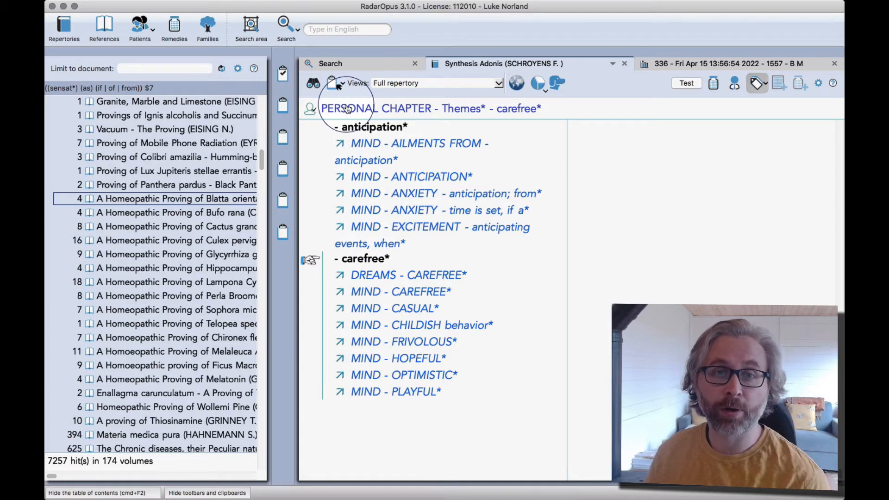
{"action": "mouse_move", "coordinate": [333, 83]}
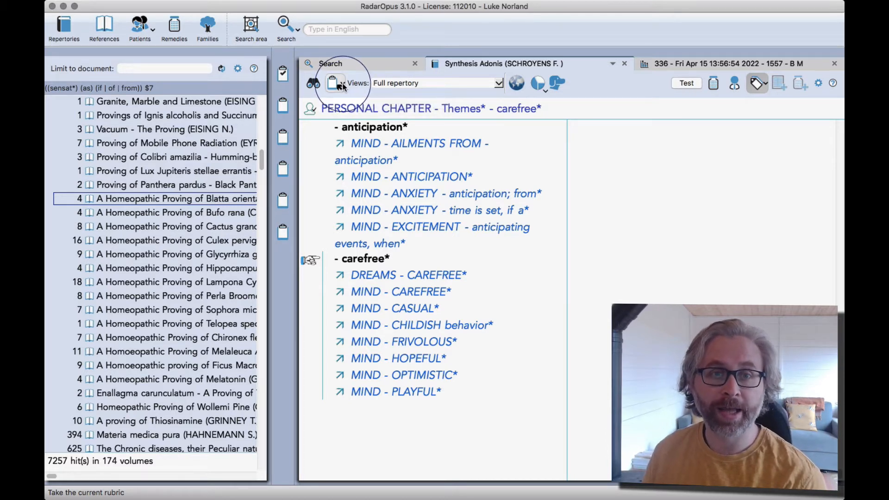
Open the take-rubric dropdown offering intensity 1–4 or default options.
{"action": "left_click", "coordinate": [334, 83]}
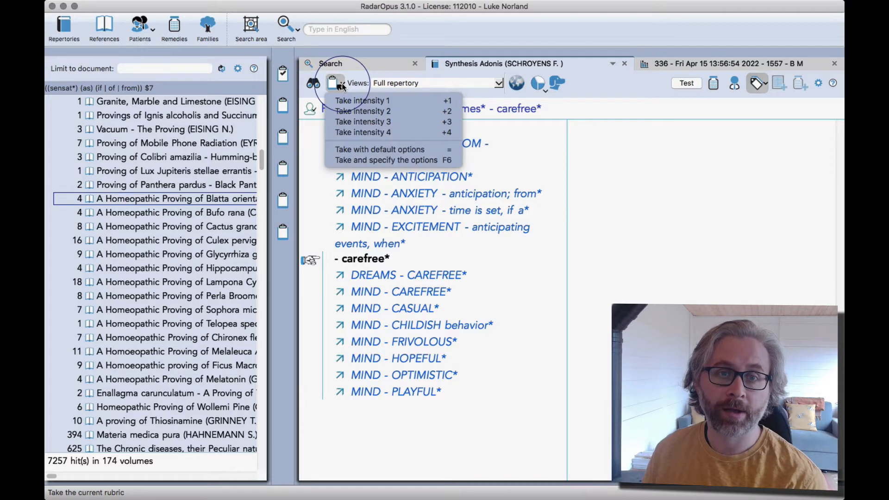
{"action": "mouse_move", "coordinate": [386, 160]}
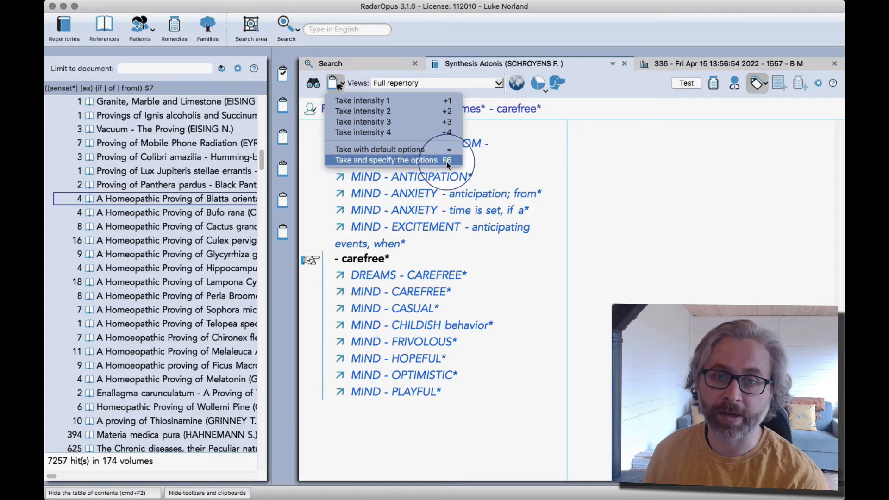
Take carefree with options: include cross-references, merged into one rubric using all remedies.
{"action": "left_click", "coordinate": [387, 160]}
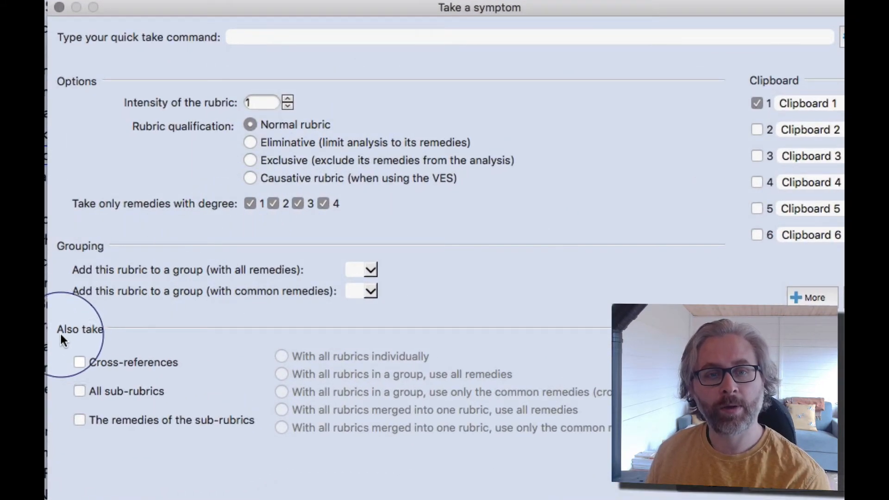
{"action": "left_click", "coordinate": [79, 362]}
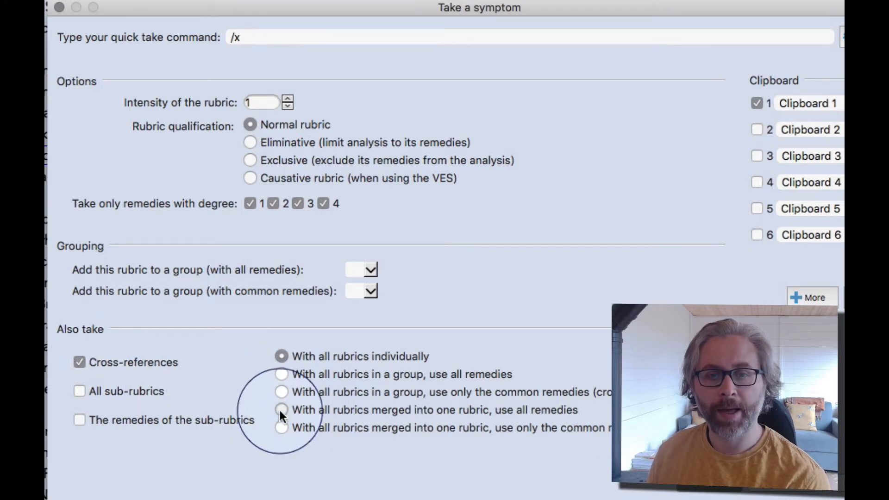
{"action": "left_click", "coordinate": [282, 410]}
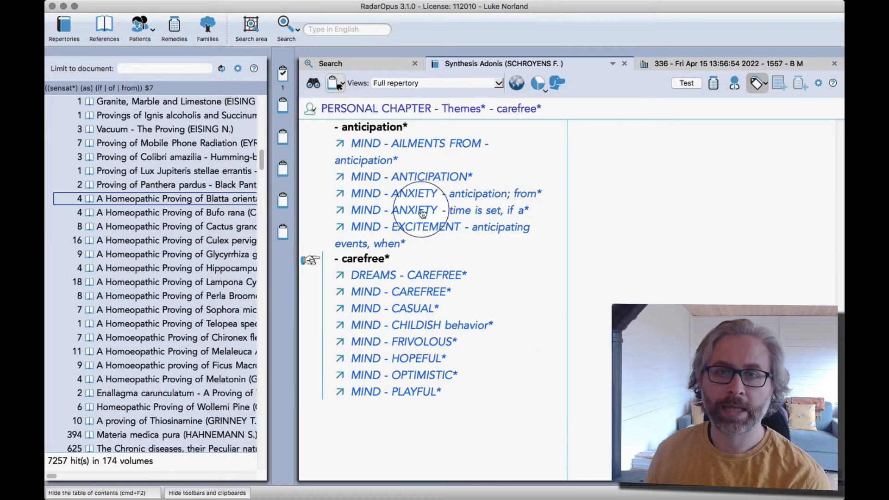
View the carefree analysis of 322 remedies and switch the repertory to Thematic Repertory.
{"action": "left_click", "coordinate": [282, 74]}
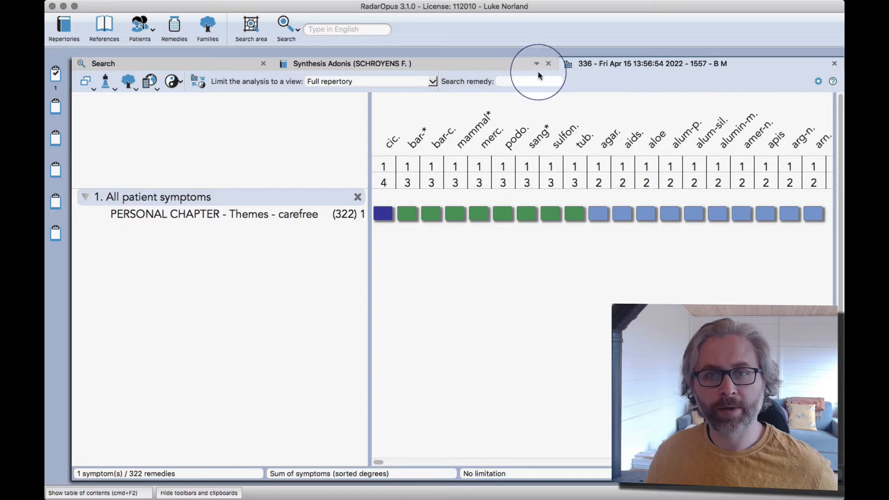
{"action": "left_click", "coordinate": [535, 63]}
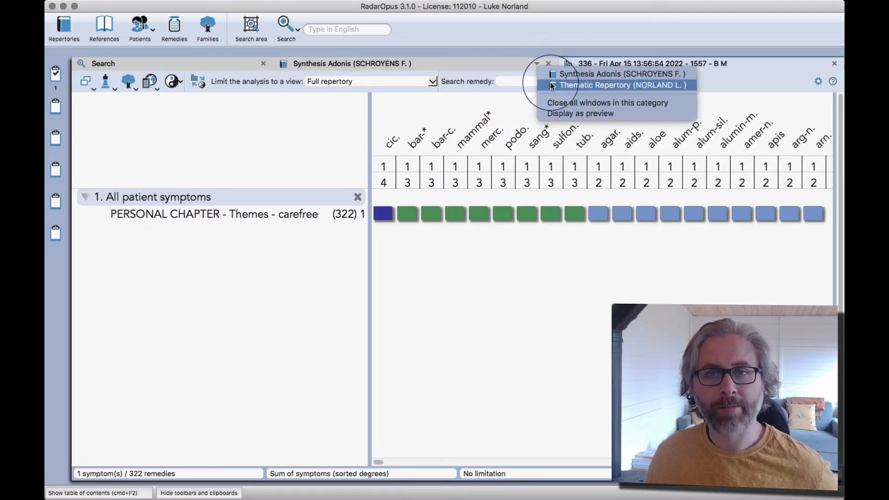
{"action": "left_click", "coordinate": [620, 84]}
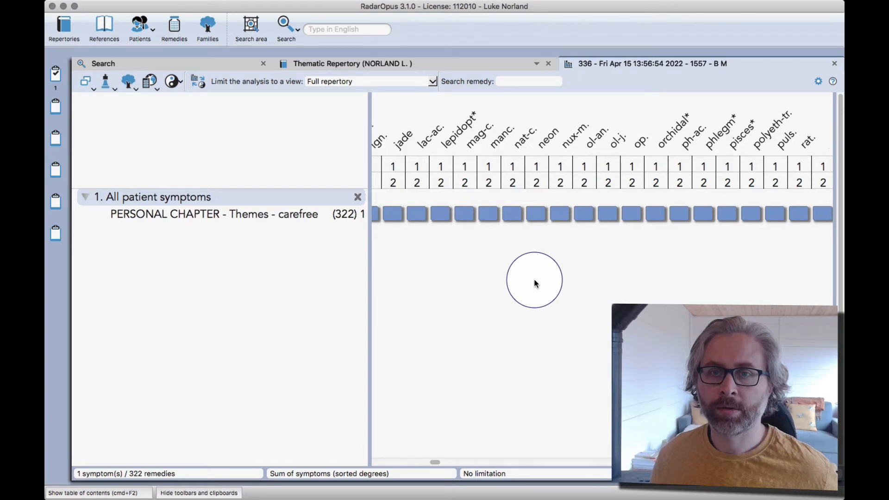
{"action": "mouse_move", "coordinate": [519, 290]}
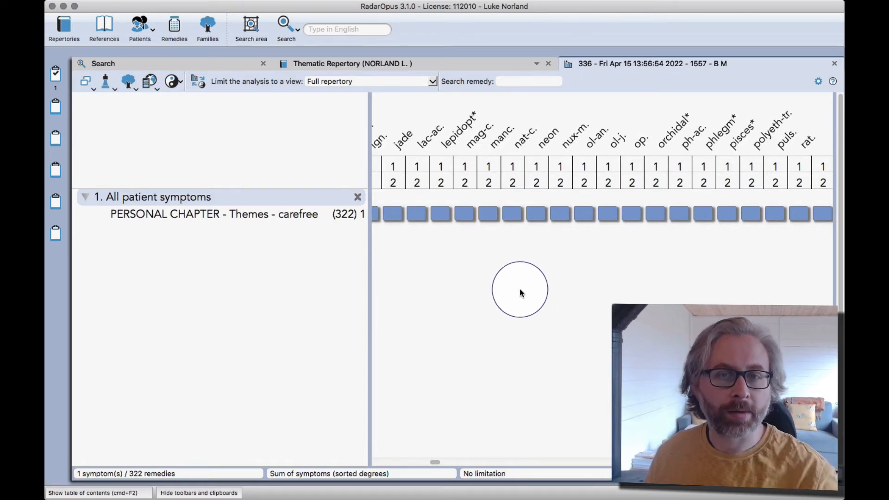
{"action": "mouse_move", "coordinate": [477, 224]}
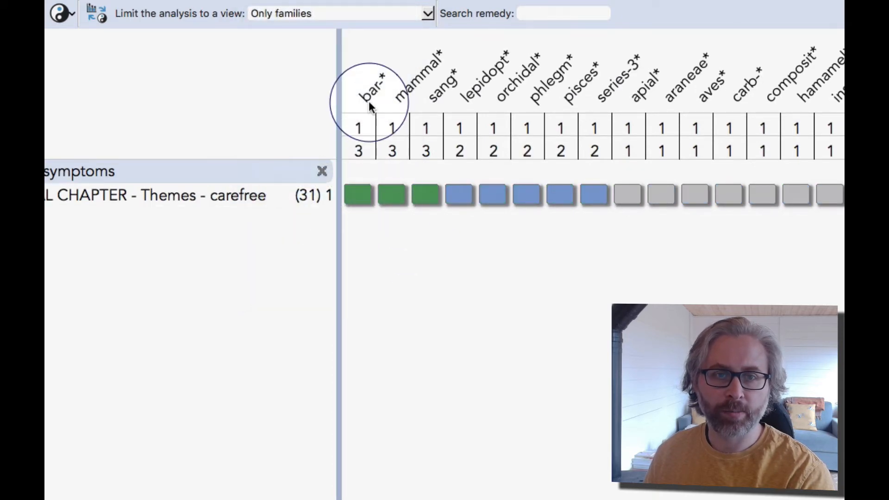
{"action": "mouse_move", "coordinate": [437, 114]}
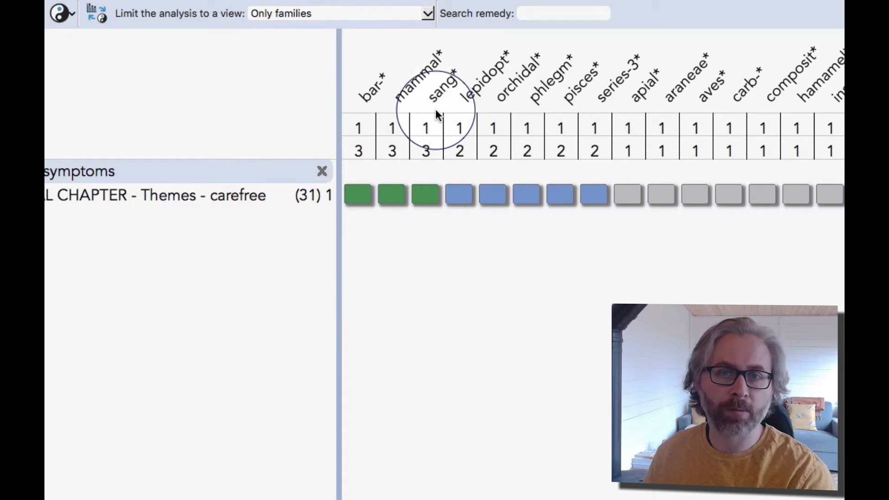
{"action": "mouse_move", "coordinate": [508, 96]}
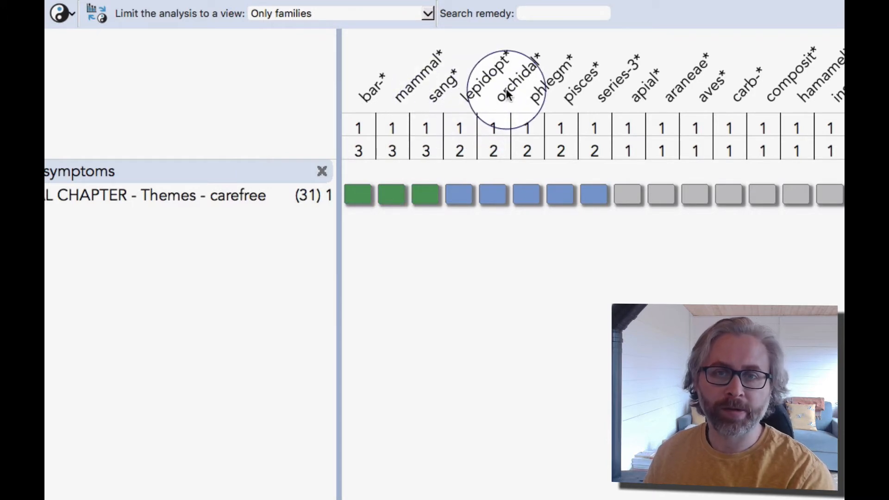
{"action": "mouse_move", "coordinate": [555, 130]}
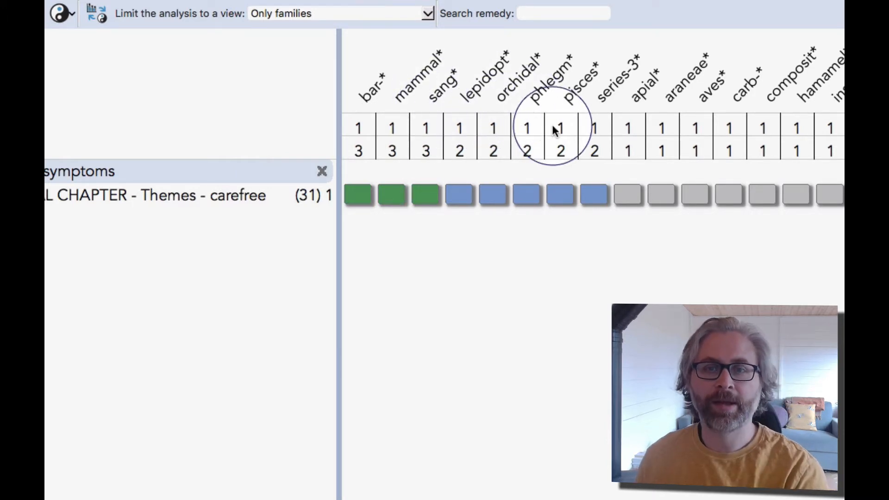
{"action": "mouse_move", "coordinate": [598, 122]}
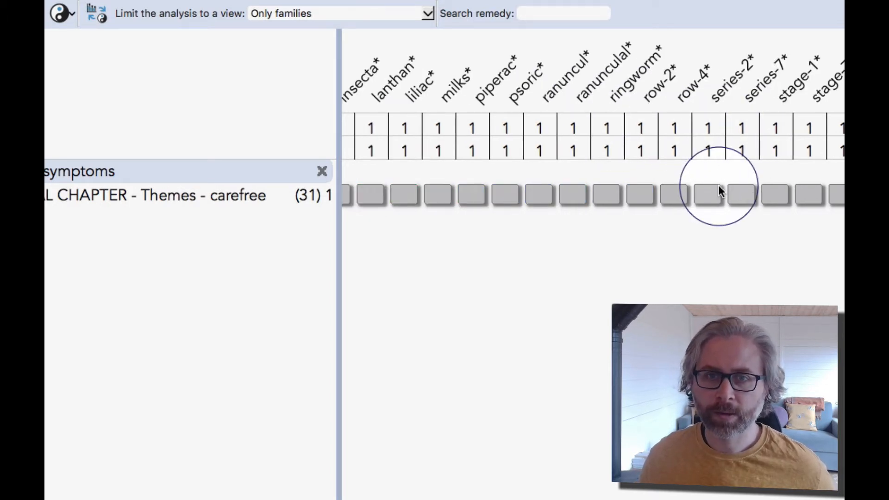
{"action": "mouse_move", "coordinate": [482, 184]}
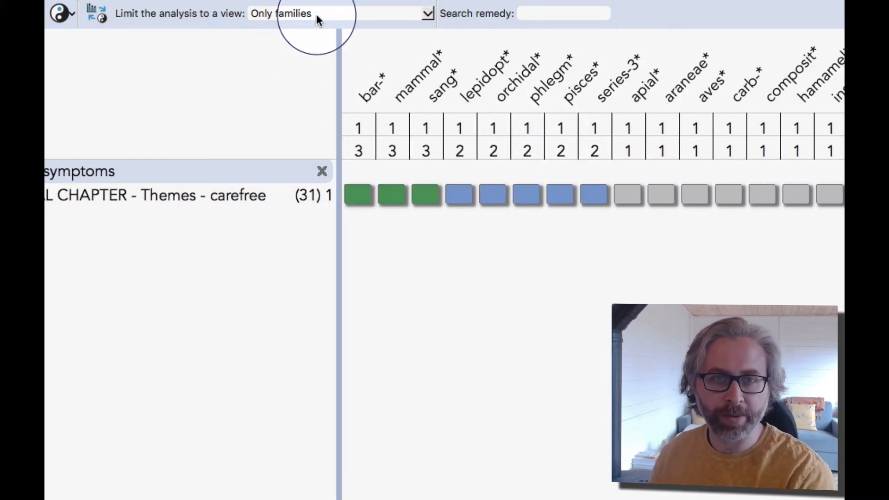
Limit the carefree analysis to plant, animal, then reliable-source remedies (77).
{"action": "left_click", "coordinate": [312, 13]}
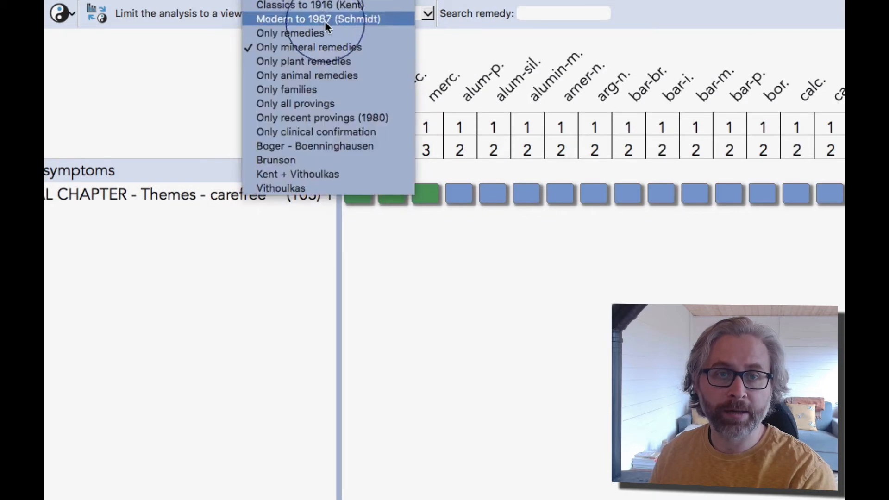
{"action": "left_click", "coordinate": [303, 61]}
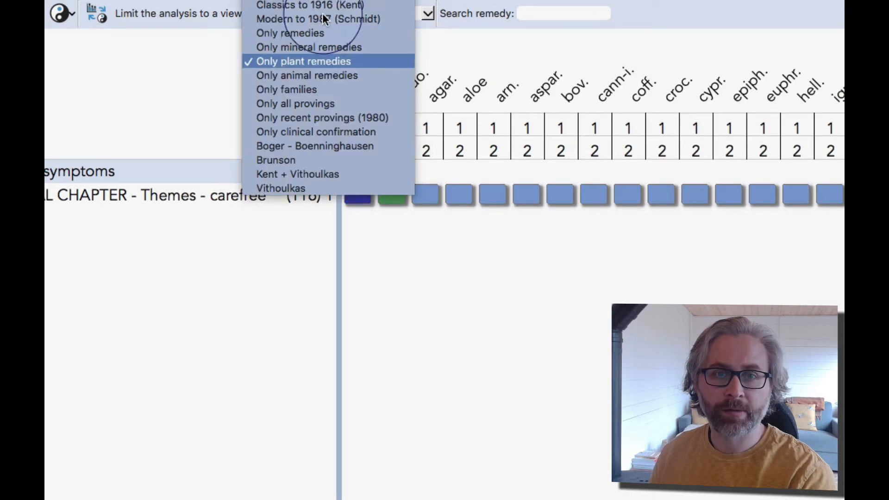
{"action": "left_click", "coordinate": [306, 75]}
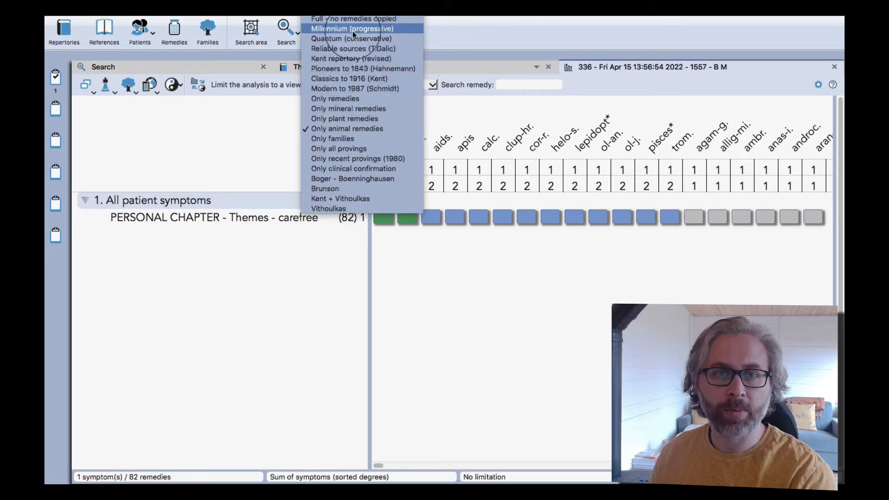
{"action": "left_click", "coordinate": [338, 48]}
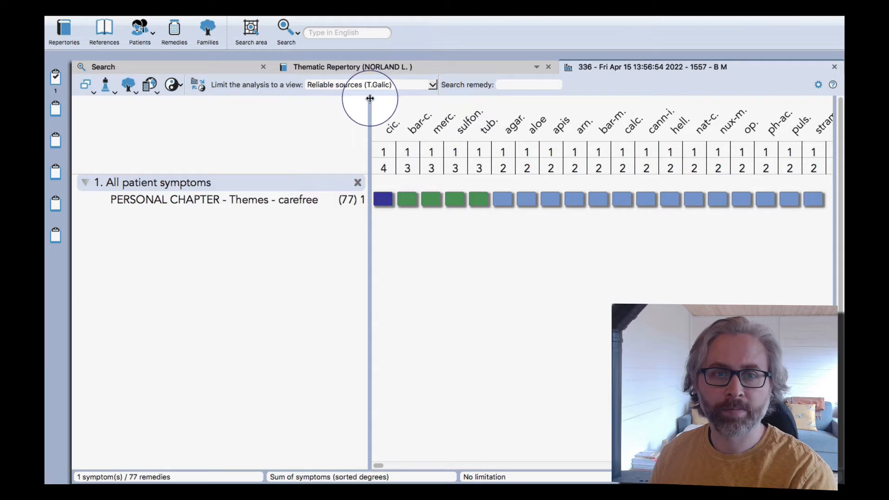
{"action": "mouse_move", "coordinate": [452, 251]}
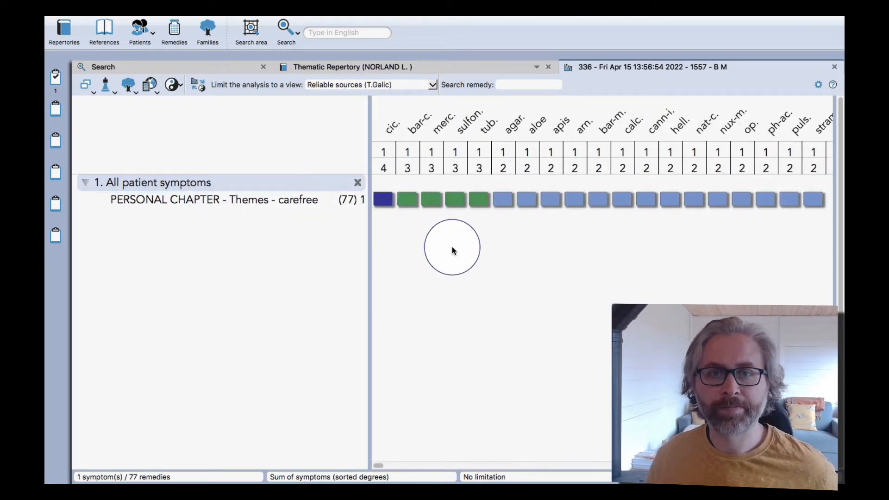
Cycle the analysis through clinically confirmed (110), all provings (139), then full repertory (322).
{"action": "left_click", "coordinate": [431, 84]}
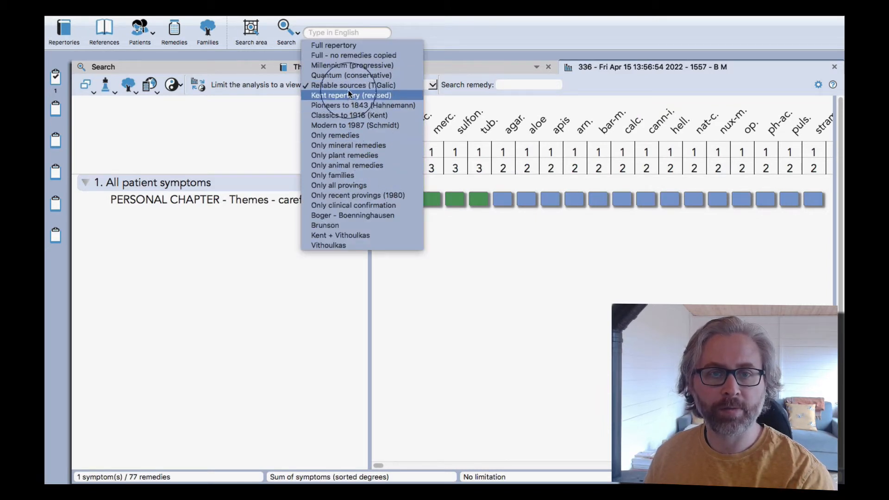
{"action": "left_click", "coordinate": [353, 205]}
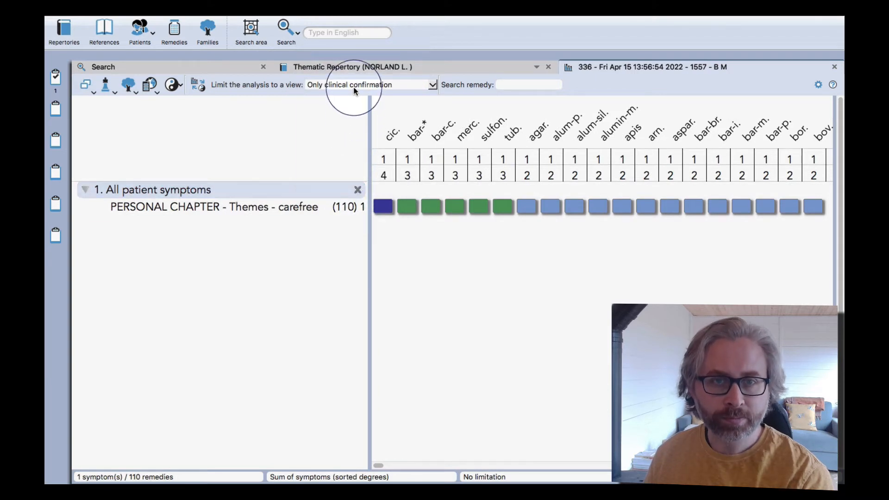
{"action": "left_click", "coordinate": [371, 85]}
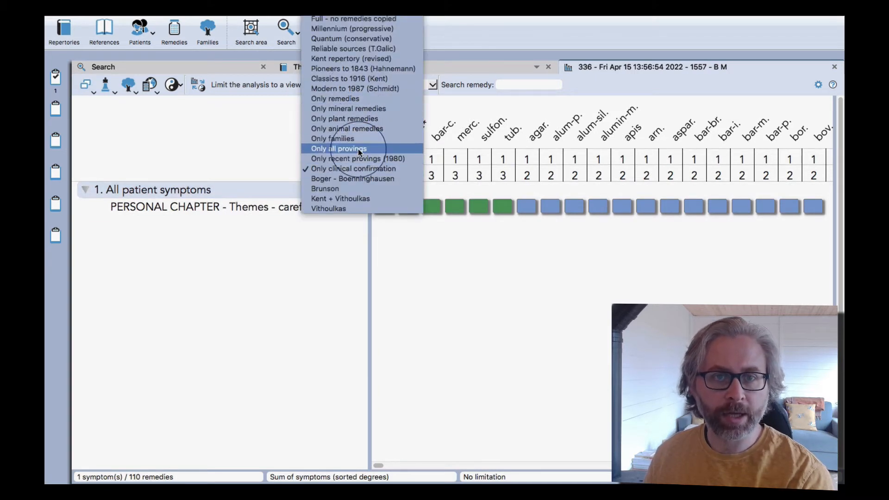
{"action": "left_click", "coordinate": [338, 149]}
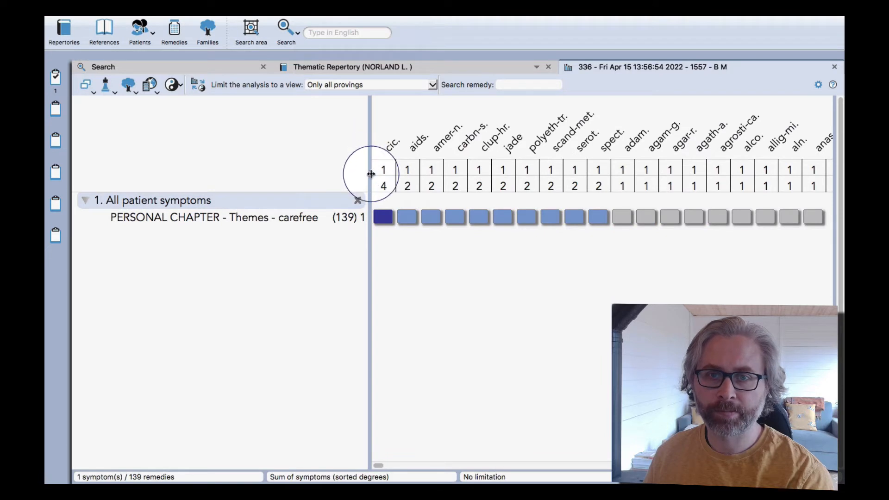
{"action": "mouse_move", "coordinate": [412, 221]}
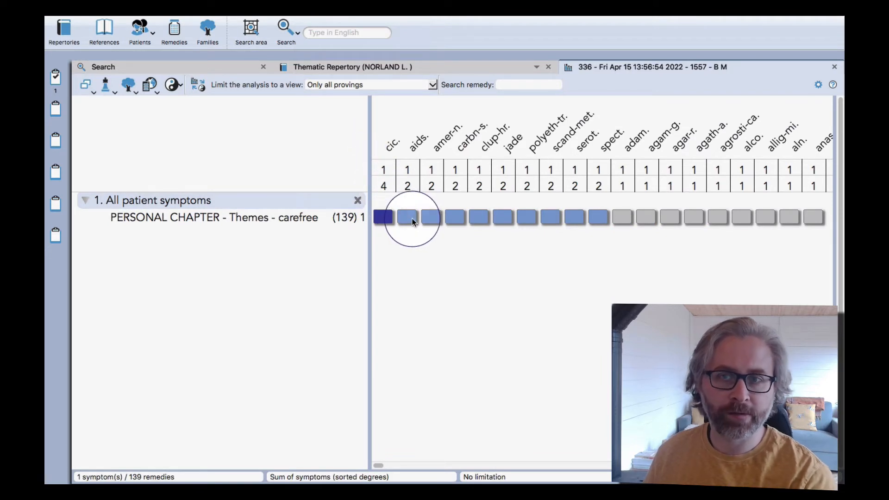
{"action": "left_click", "coordinate": [372, 85]}
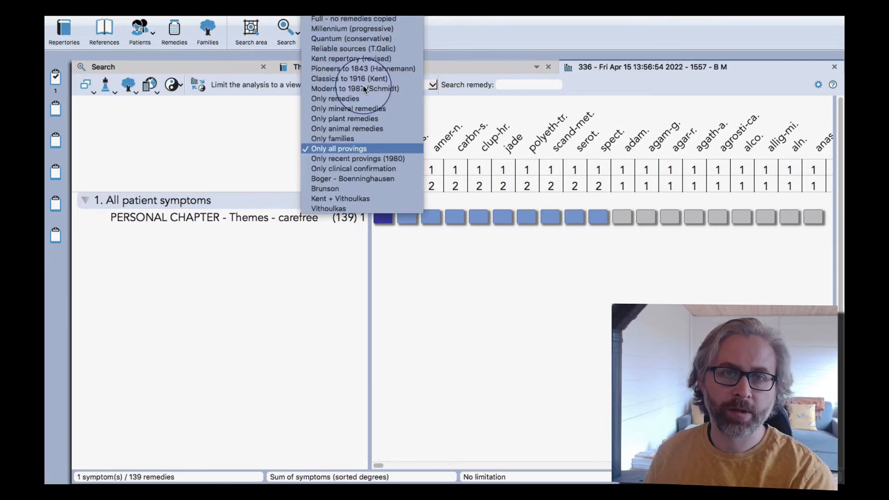
{"action": "left_click", "coordinate": [329, 89]}
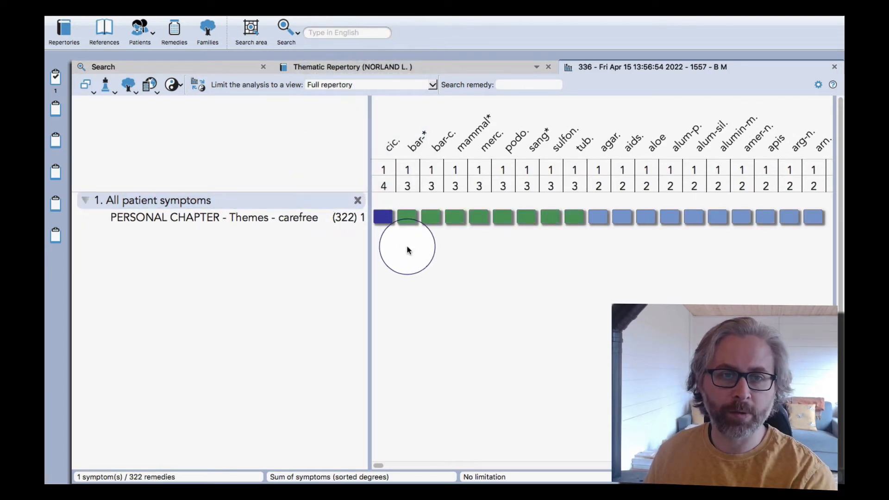
Take the Themes - anticipation rubric into the analysis, joining carefree across 506 remedies.
{"action": "left_click", "coordinate": [369, 85]}
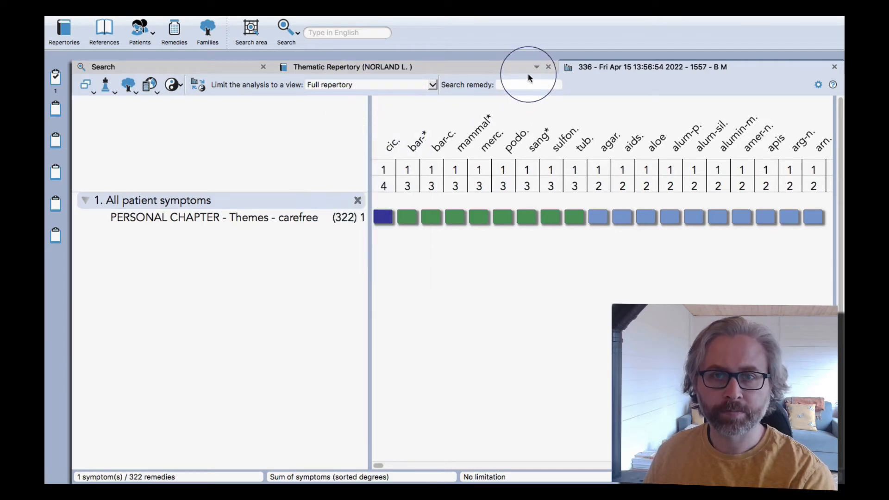
{"action": "left_click", "coordinate": [537, 67]}
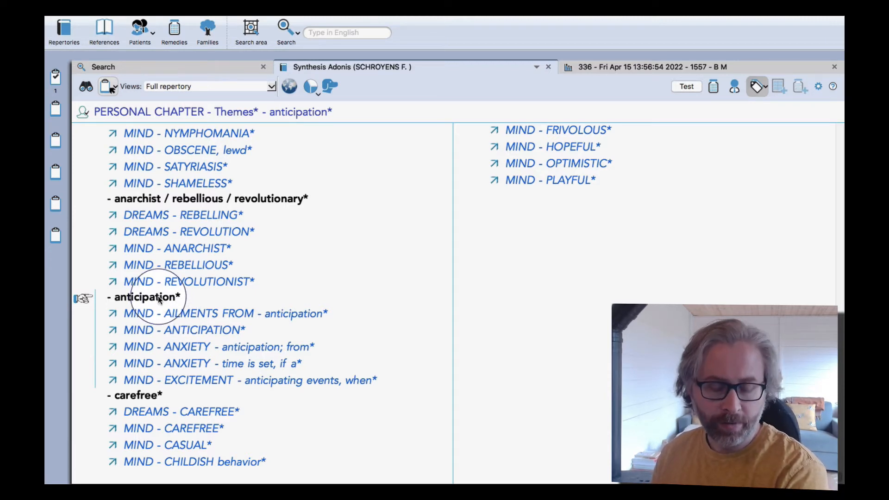
{"action": "double_click", "coordinate": [146, 297]}
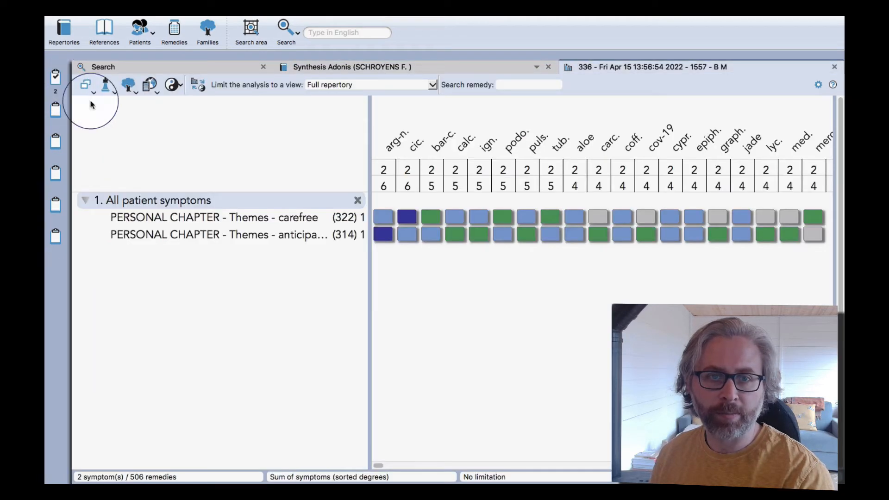
{"action": "mouse_move", "coordinate": [452, 308]}
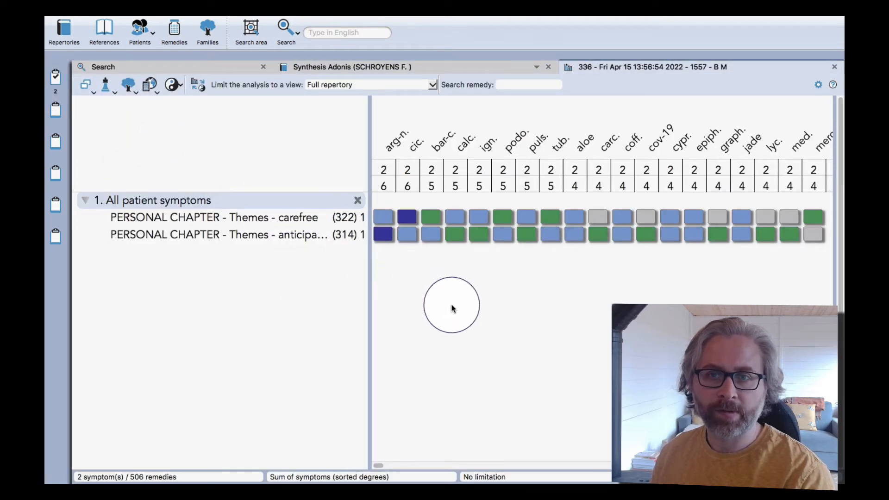
{"action": "mouse_move", "coordinate": [353, 306]}
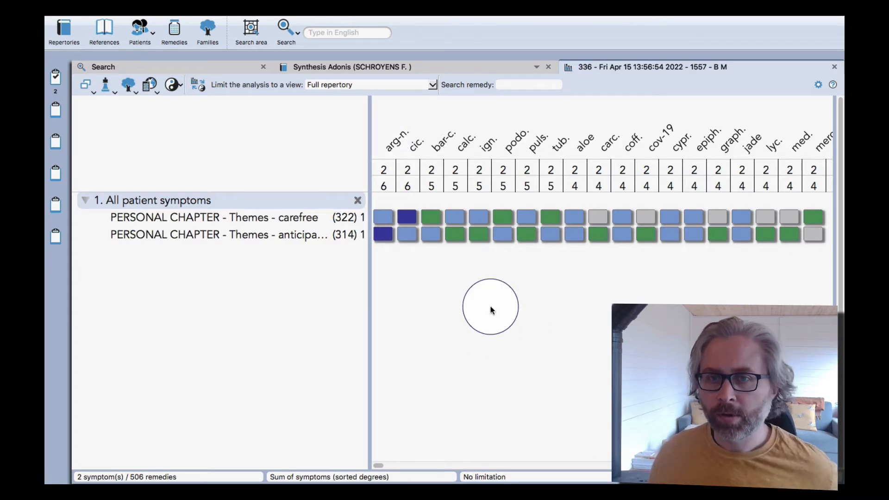
{"action": "scroll", "scroll_direction": "right", "scroll_amount": 3}
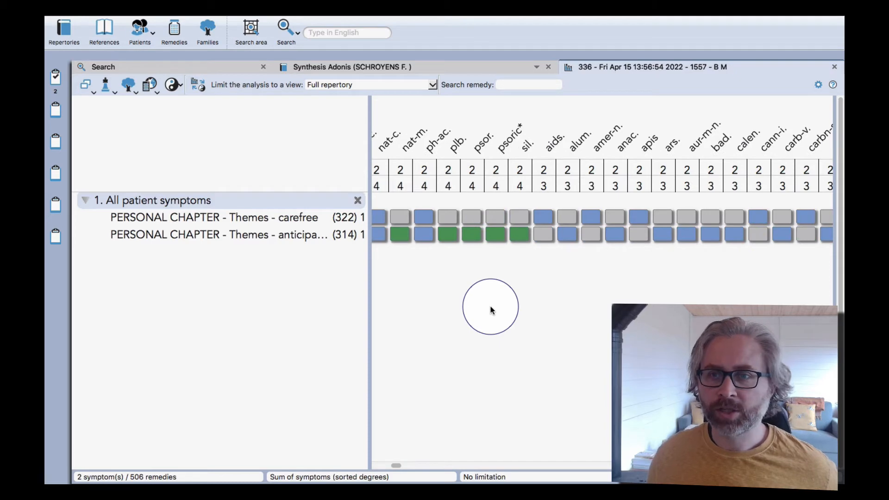
{"action": "scroll", "scroll_direction": "right", "scroll_amount": 3}
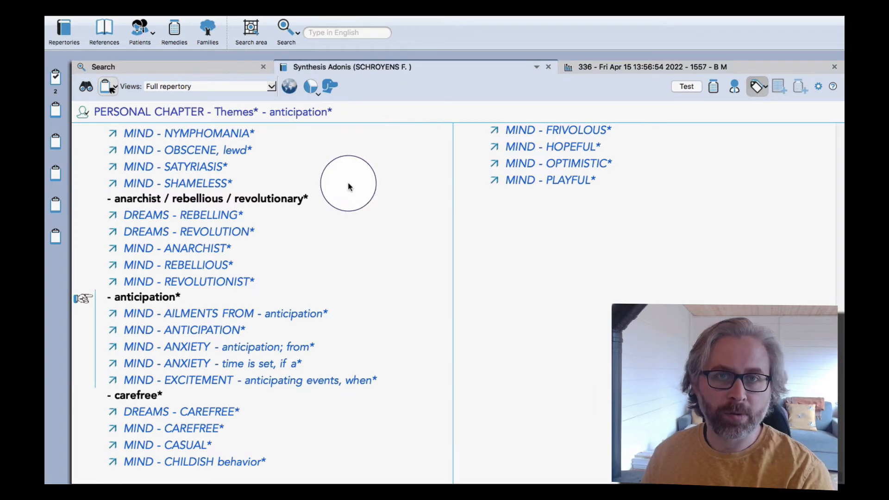
Take the amorous / lascivious / libertine theme with options, and widen the symptom list.
{"action": "scroll", "scroll_direction": "down", "scroll_amount": 3}
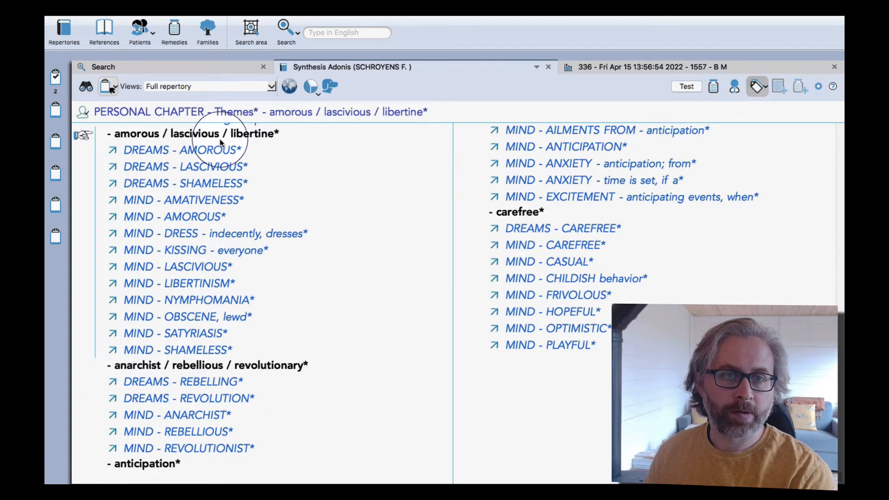
{"action": "left_click", "coordinate": [106, 86]}
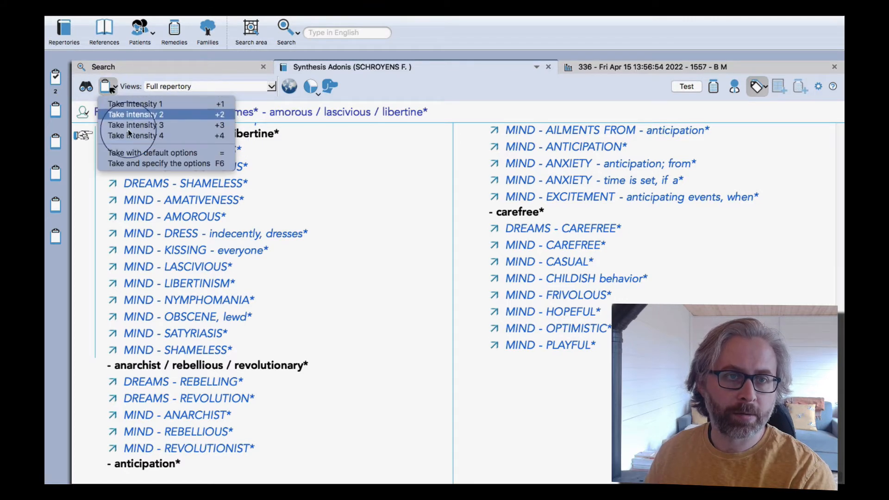
{"action": "left_click", "coordinate": [157, 163]}
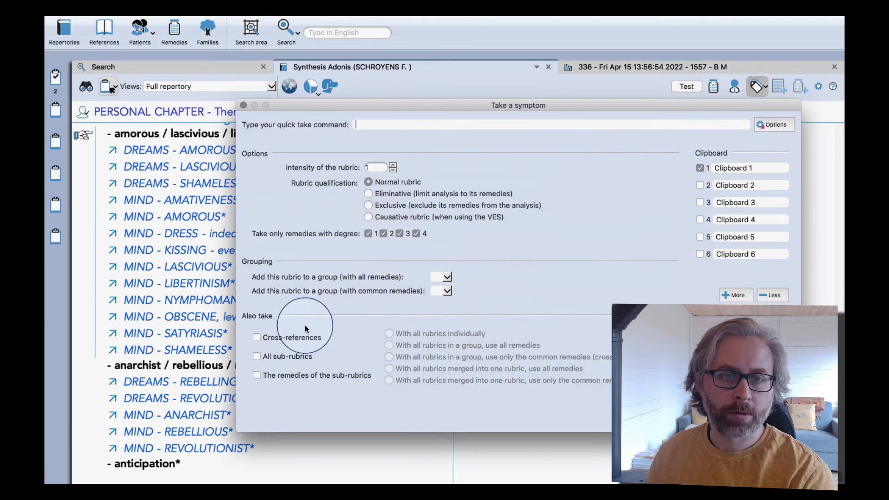
{"action": "type", "text": "/x:a"}
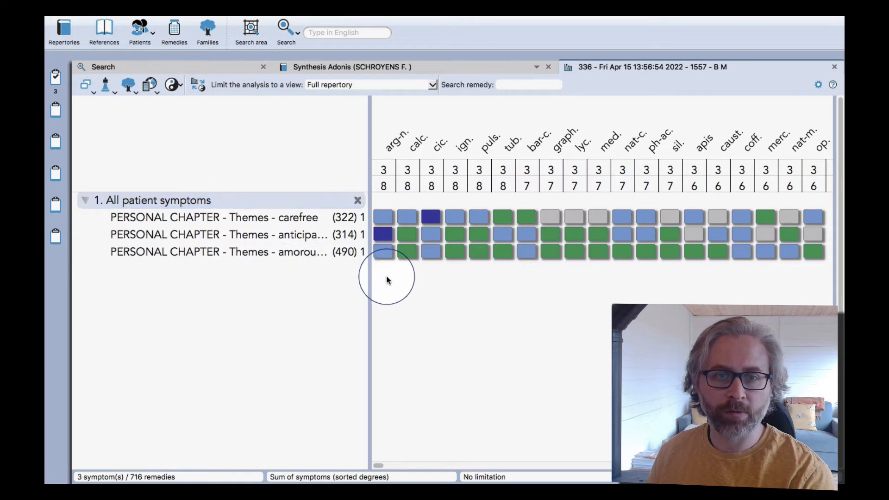
{"action": "left_click_drag", "start_coordinate": [372, 278], "coordinate": [459, 278]}
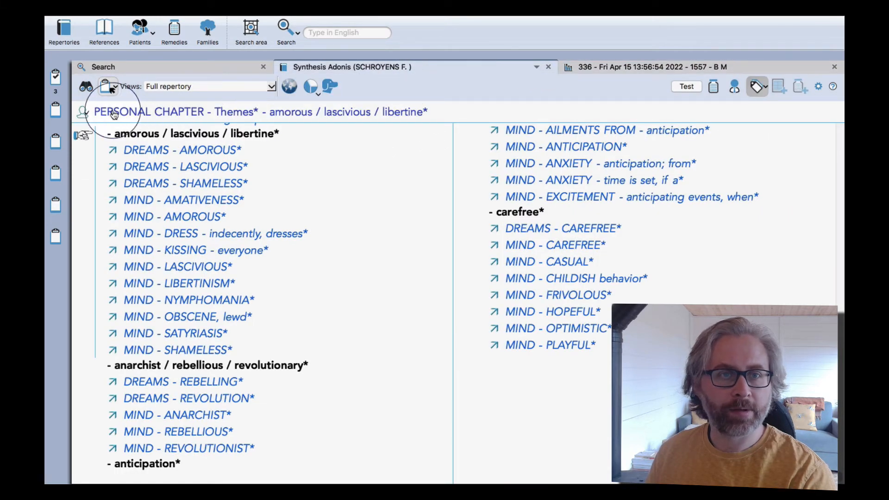
Find GENERALS - ABSCESSES by typing 'gener' in the Navigation window and add it.
{"action": "left_click", "coordinate": [107, 86]}
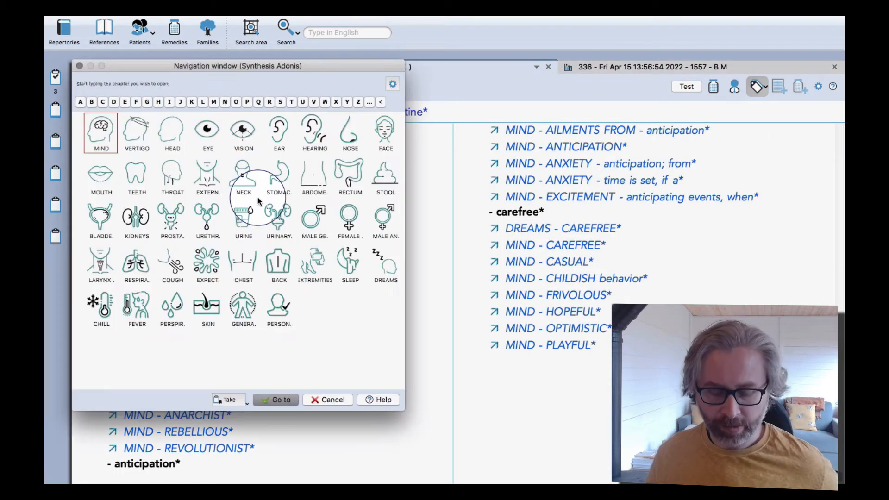
{"action": "type", "text": "gener"}
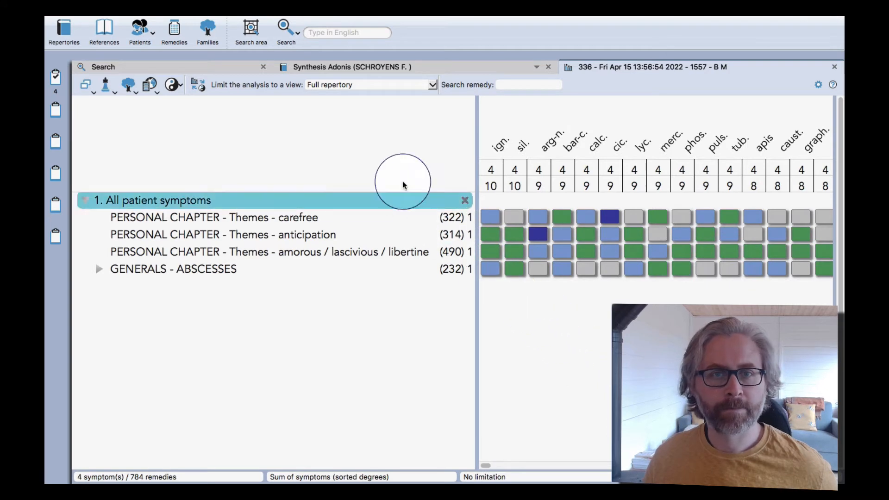
{"action": "left_click", "coordinate": [369, 84]}
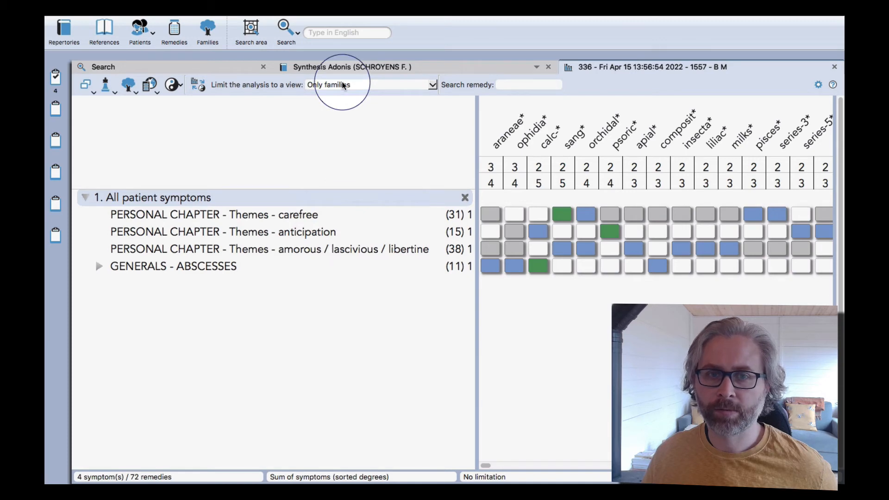
Limit the four-symptom analysis view to only plant remedies.
{"action": "left_click", "coordinate": [369, 85]}
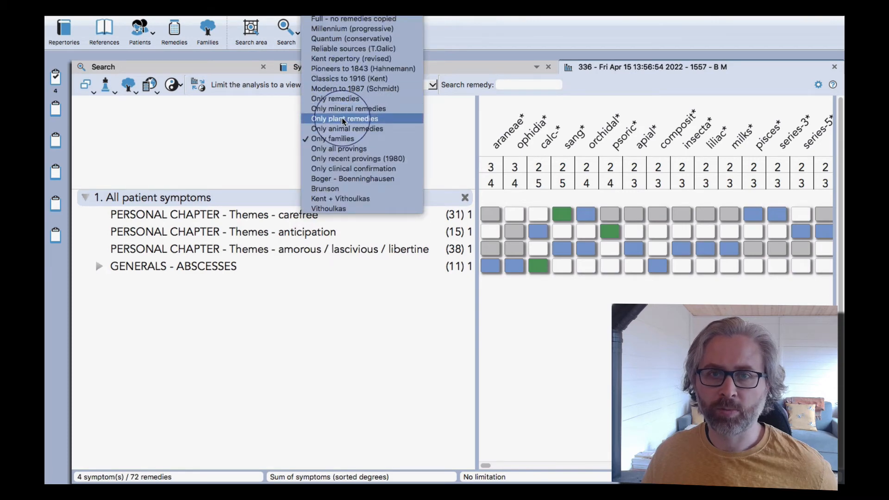
{"action": "left_click", "coordinate": [344, 118]}
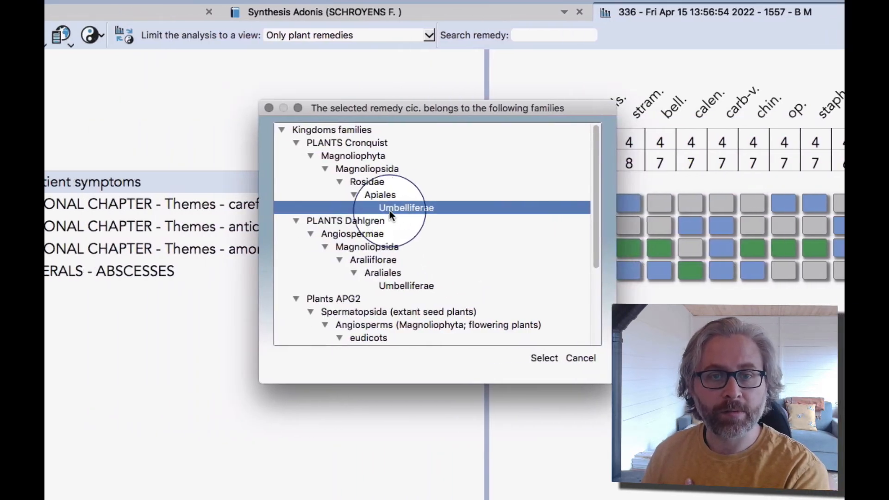
Open Aethusa cynapium from Umbelliferae and switch its keynotes to another source document.
{"action": "left_click", "coordinate": [379, 194]}
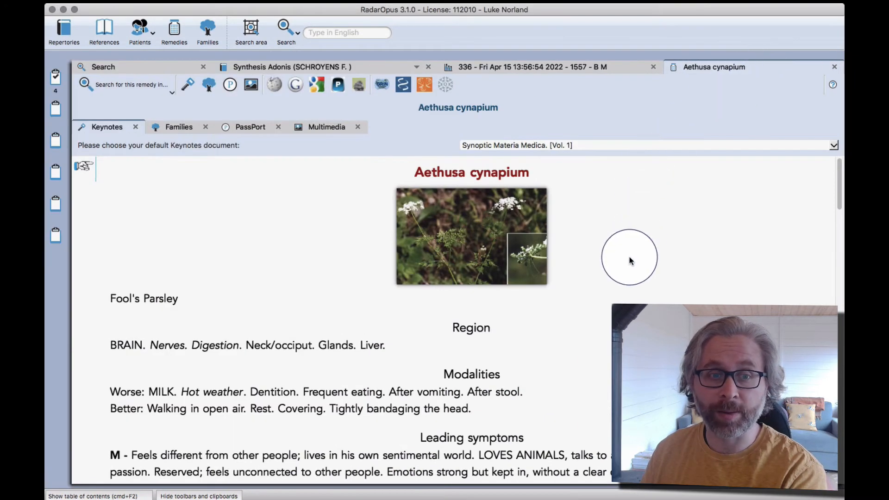
{"action": "scroll", "scroll_direction": "down", "scroll_amount": 3}
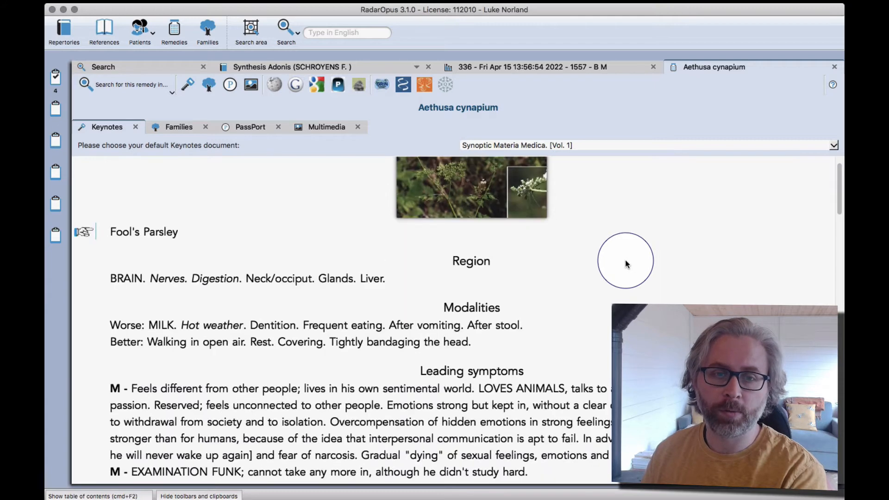
{"action": "scroll", "scroll_direction": "down", "scroll_amount": 3}
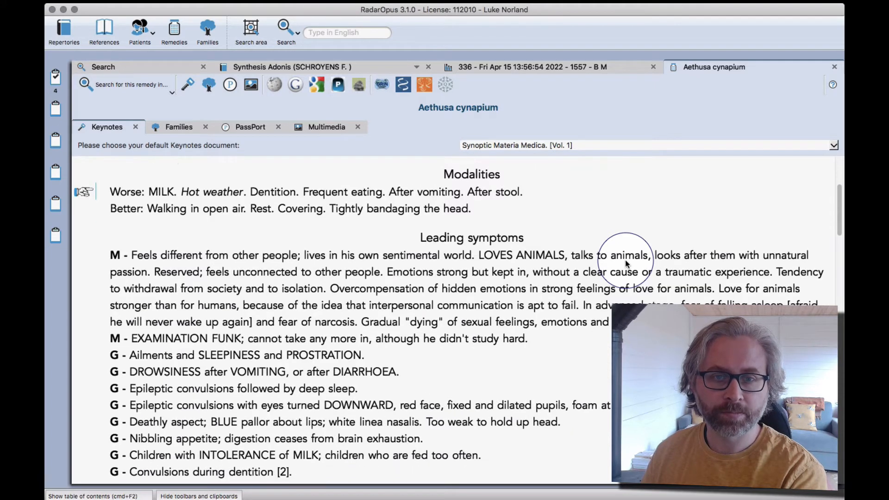
{"action": "scroll", "scroll_direction": "down", "scroll_amount": 3}
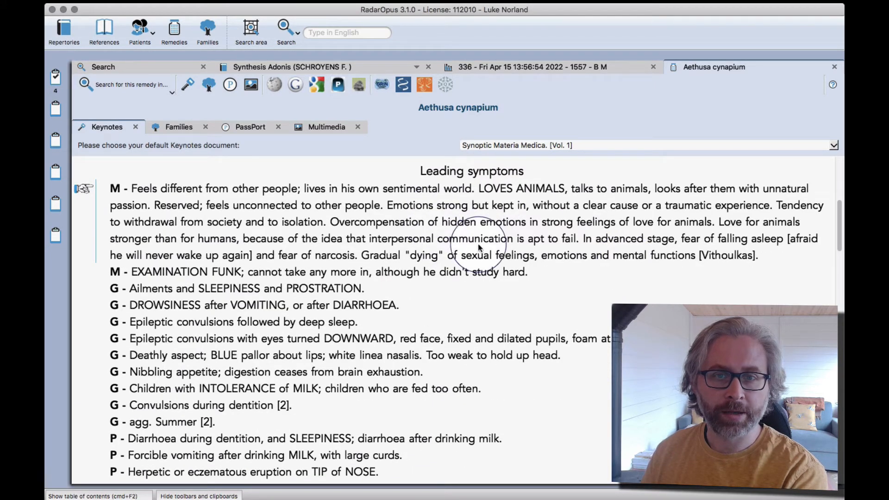
{"action": "left_click", "coordinate": [831, 145]}
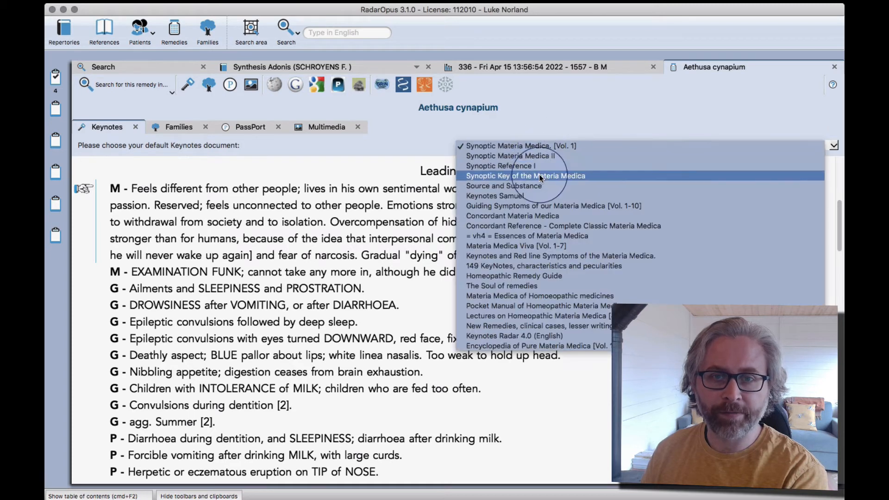
{"action": "mouse_move", "coordinate": [512, 215]}
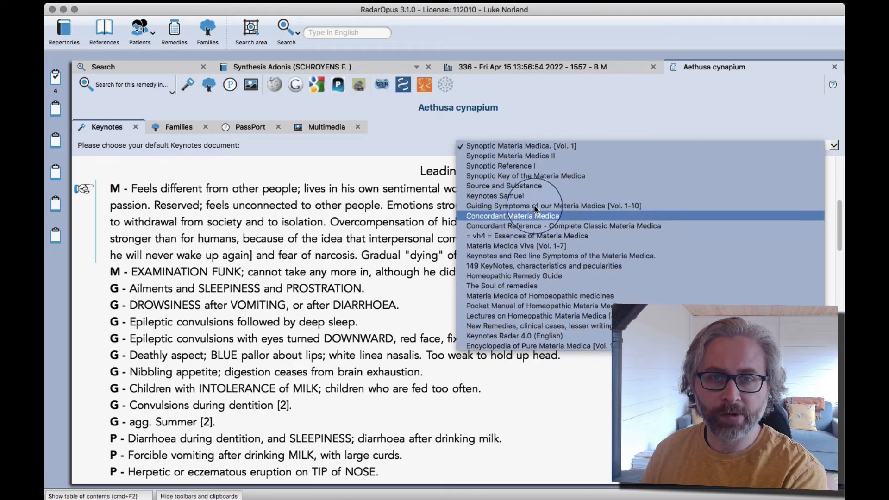
{"action": "left_click", "coordinate": [520, 146]}
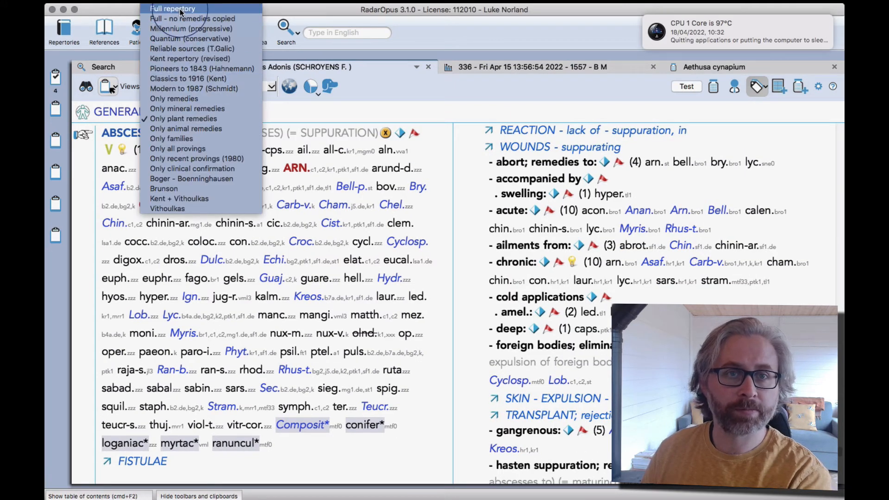
Restore Full repertory view and jump to PERSONAL CHAPTER's Sensations as if section.
{"action": "left_click", "coordinate": [173, 8]}
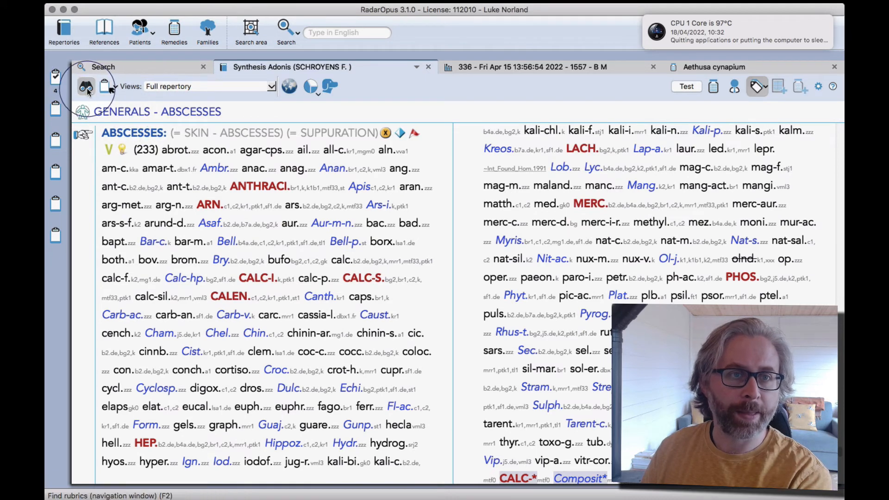
{"action": "left_click", "coordinate": [86, 86]}
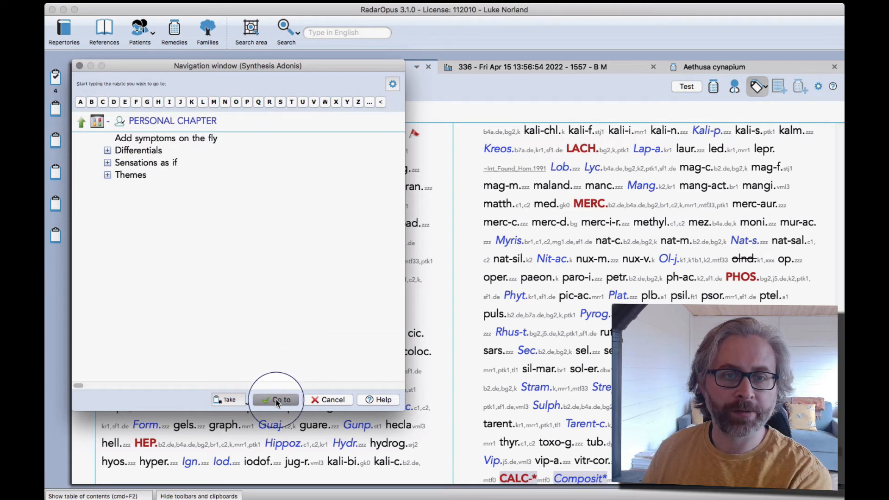
{"action": "left_click", "coordinate": [277, 399]}
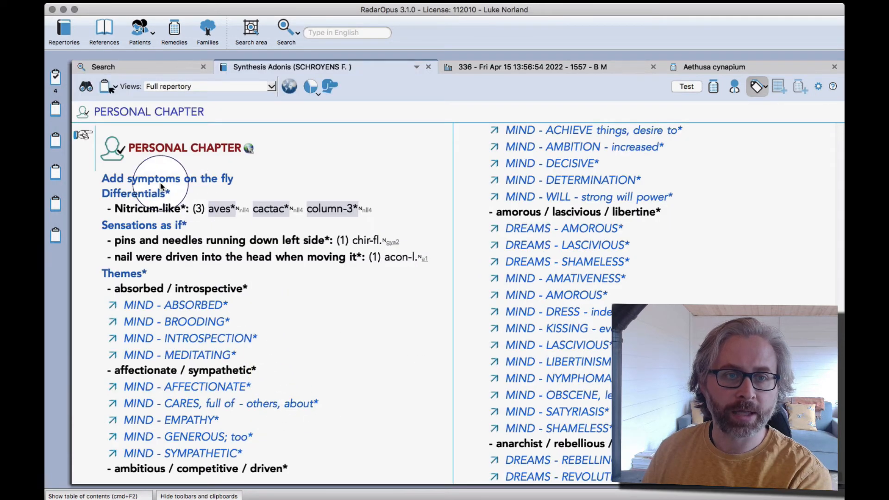
{"action": "left_click", "coordinate": [144, 225]}
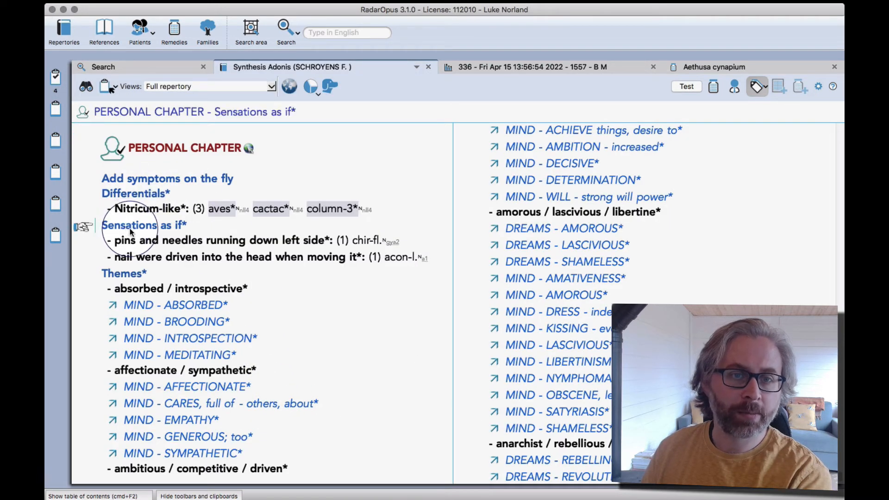
{"action": "mouse_move", "coordinate": [130, 235]}
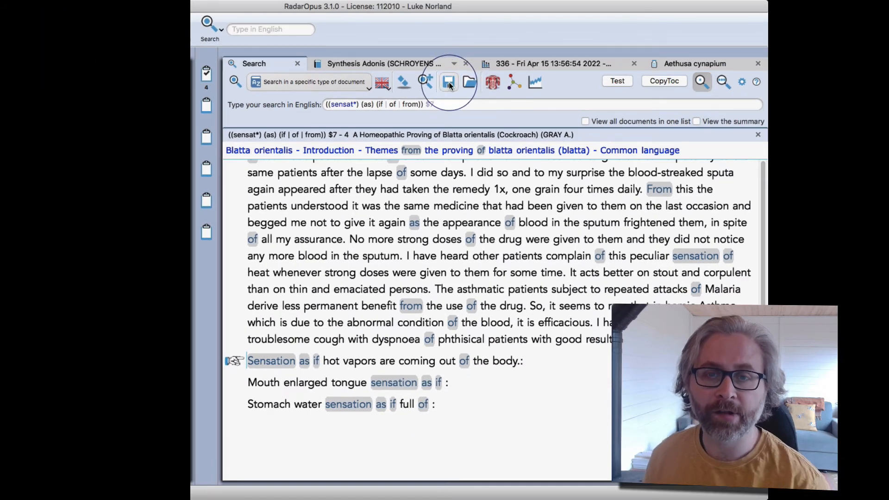
{"action": "mouse_move", "coordinate": [448, 82]}
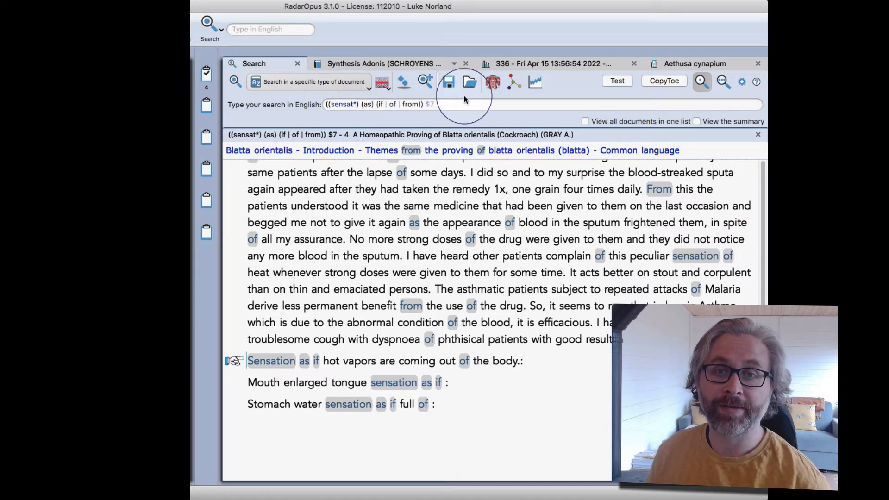
Load the saved search '6_As if (new).search' and choose a document-type search scope.
{"action": "left_click", "coordinate": [468, 82]}
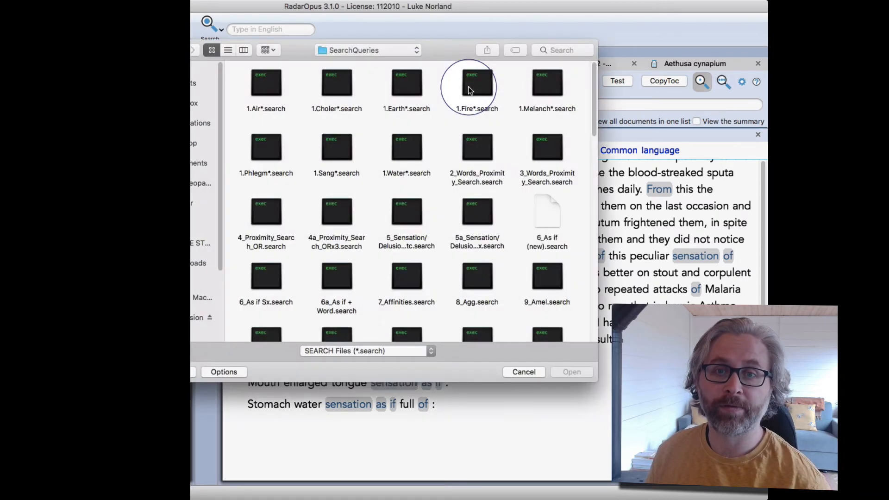
{"action": "mouse_move", "coordinate": [441, 225]}
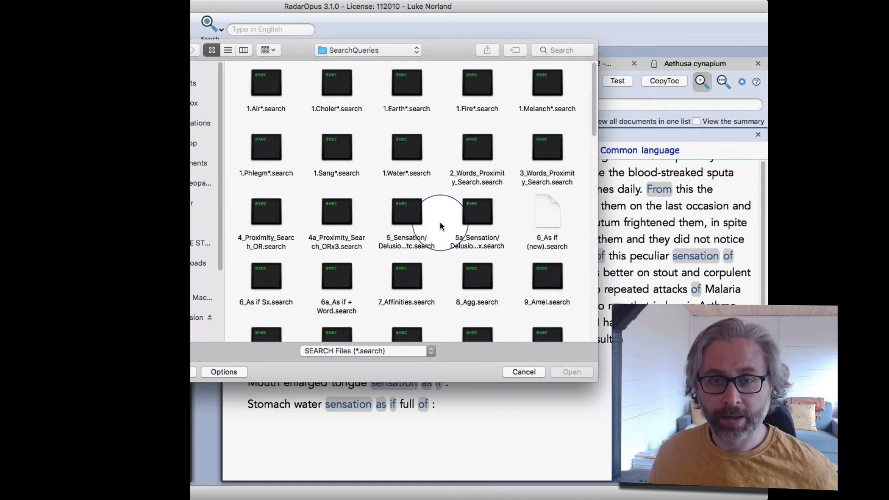
{"action": "left_click", "coordinate": [546, 212]}
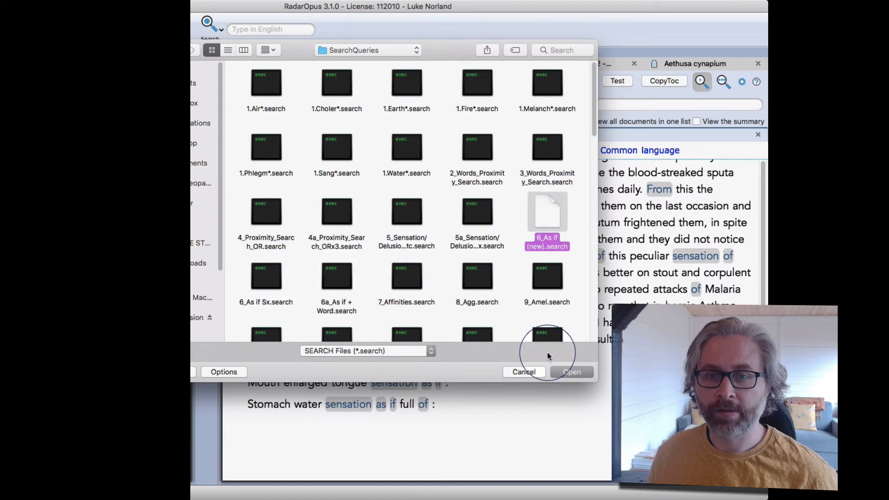
{"action": "left_click", "coordinate": [571, 372]}
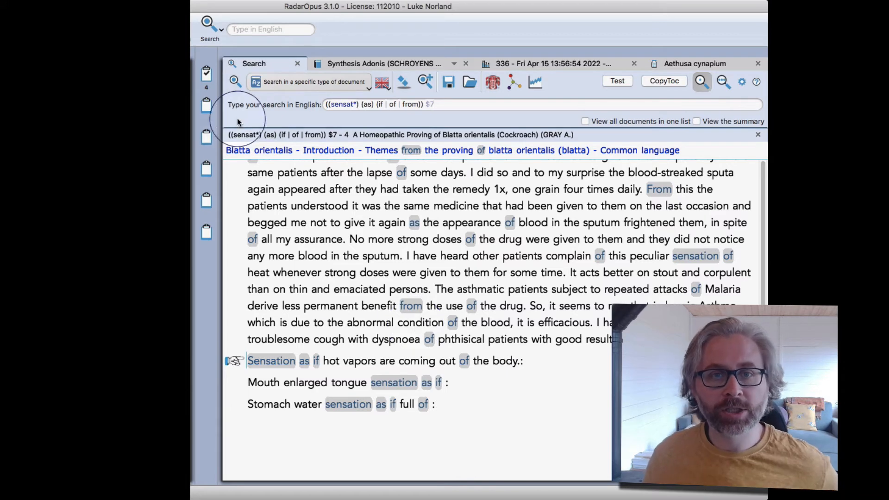
{"action": "left_click", "coordinate": [309, 82]}
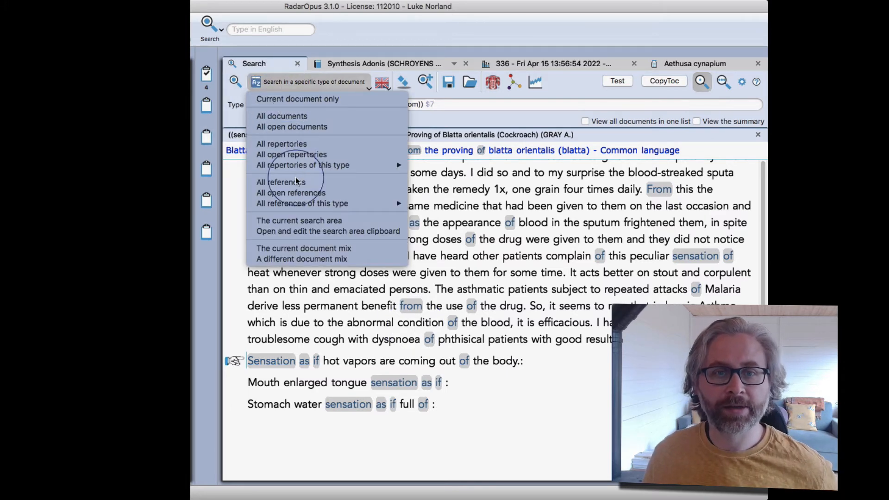
{"action": "mouse_move", "coordinate": [416, 229]}
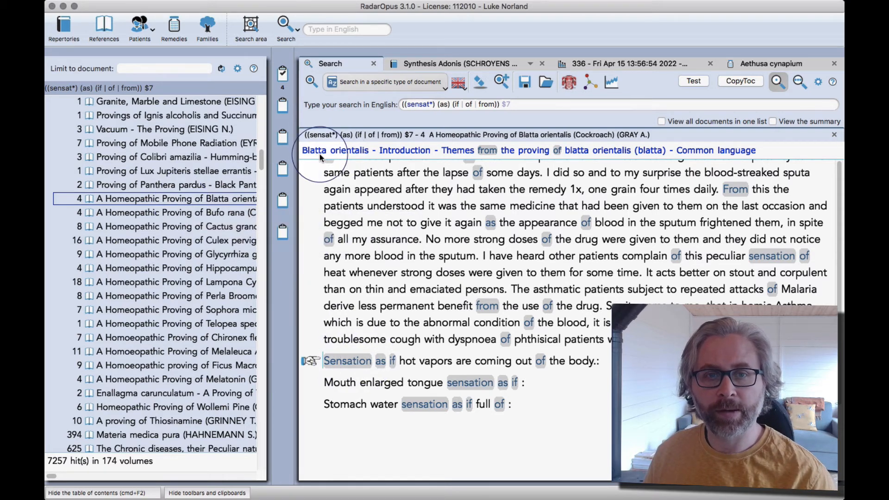
{"action": "mouse_move", "coordinate": [403, 363]}
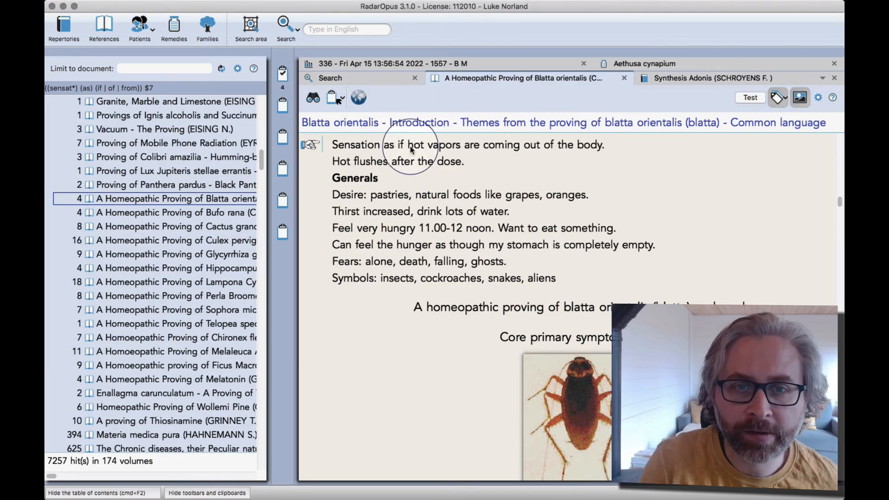
Copy 'hot vapors are coming out of the body' from the Blatta orientalis proving.
{"action": "left_click_drag", "start_coordinate": [409, 145], "coordinate": [604, 162]}
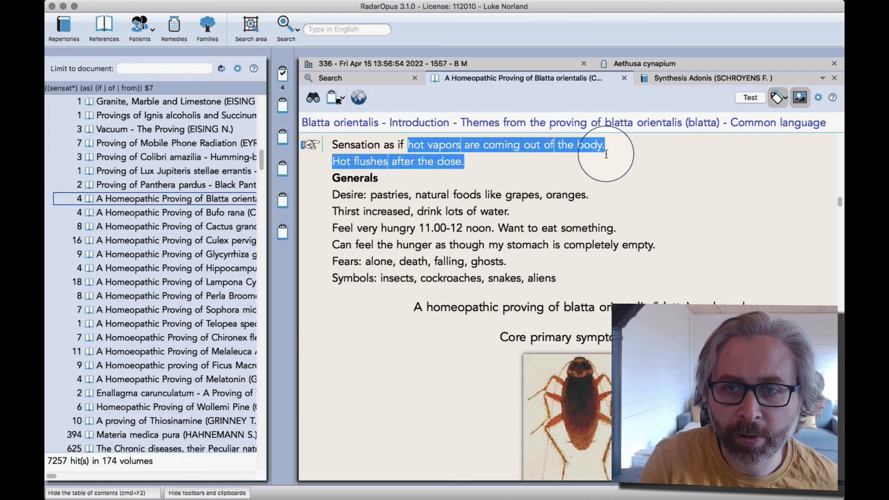
{"action": "scroll", "scroll_direction": "down", "scroll_amount": 3}
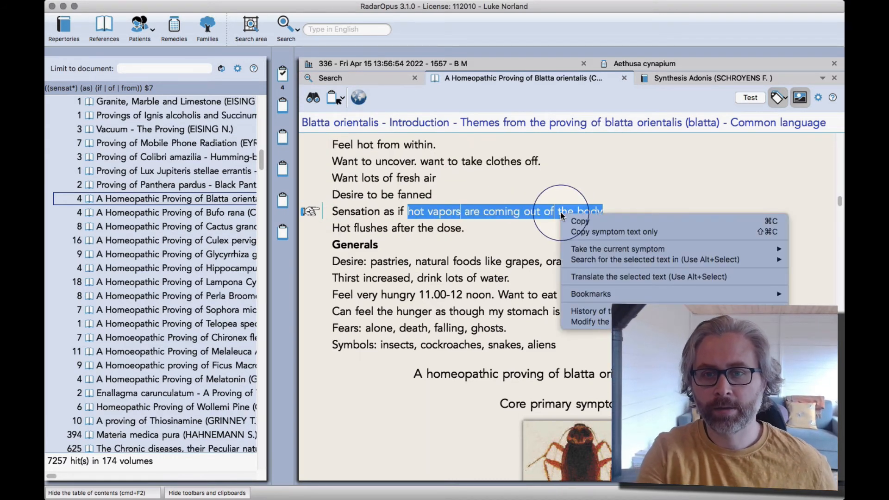
{"action": "left_click", "coordinate": [587, 221]}
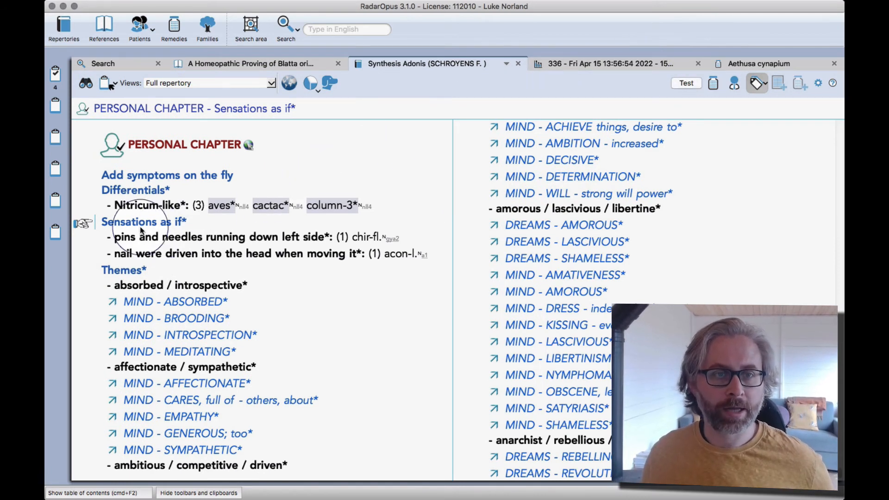
{"action": "mouse_move", "coordinate": [144, 229]}
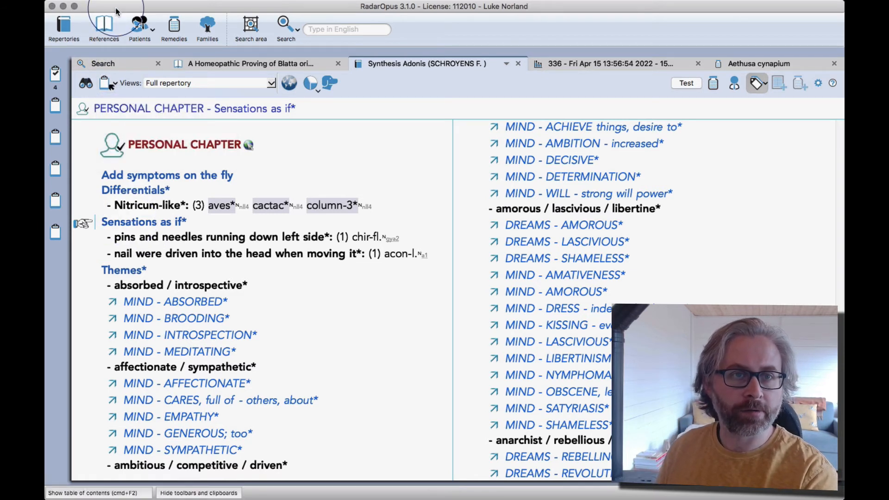
Add the sub-rubric 'hot vapors are coming out of the body' under Sensations as if.
{"action": "left_click", "coordinate": [191, 6]}
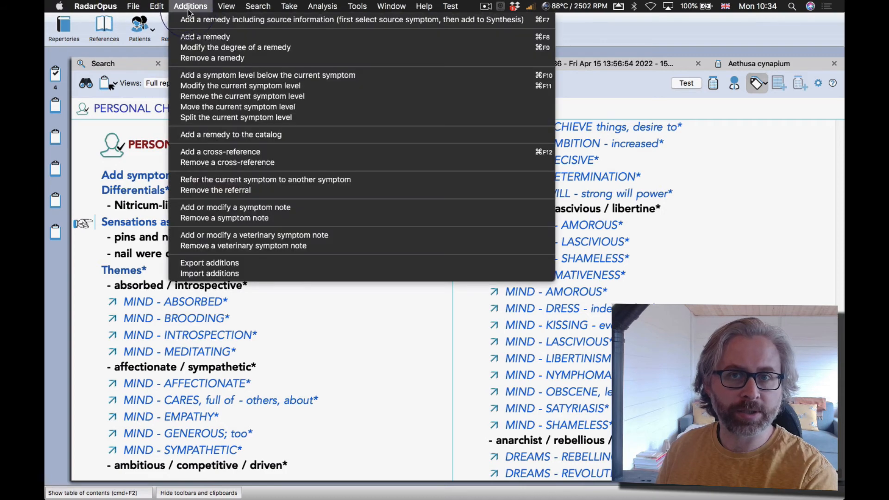
{"action": "mouse_move", "coordinate": [261, 75]}
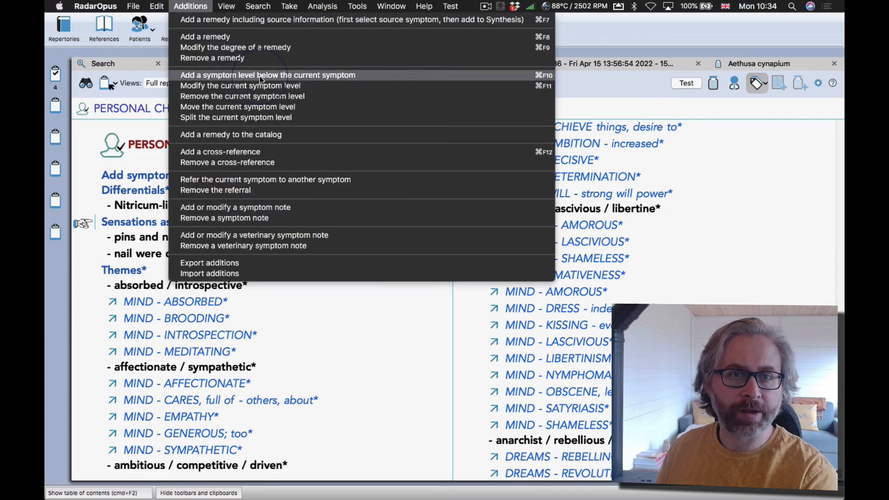
{"action": "left_click", "coordinate": [267, 75]}
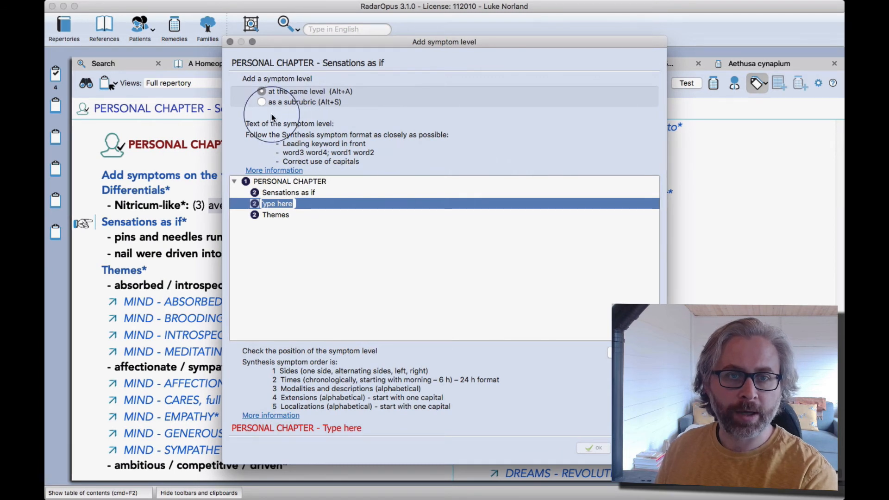
{"action": "left_click", "coordinate": [261, 101]}
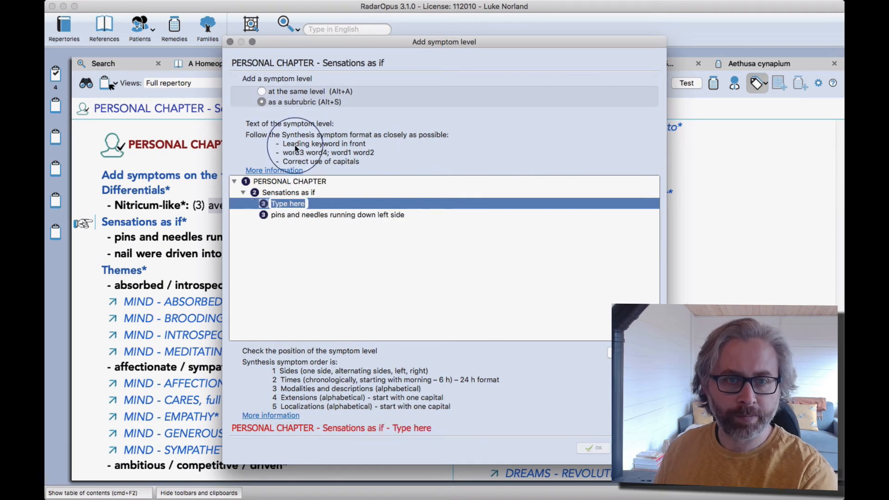
{"action": "type", "text": "hot vapors are coming out of the body"}
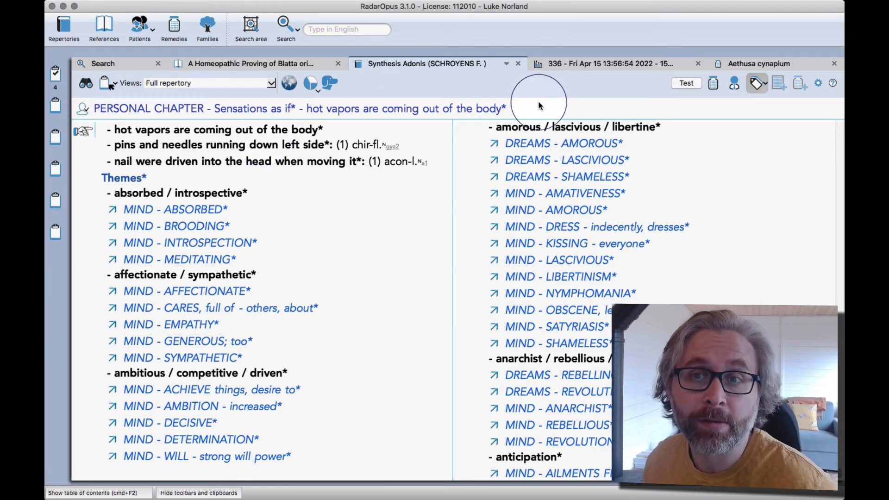
Use the proving's hot vapors symptom as source to add Blatta orientalis to Synthesis.
{"action": "left_click", "coordinate": [247, 64]}
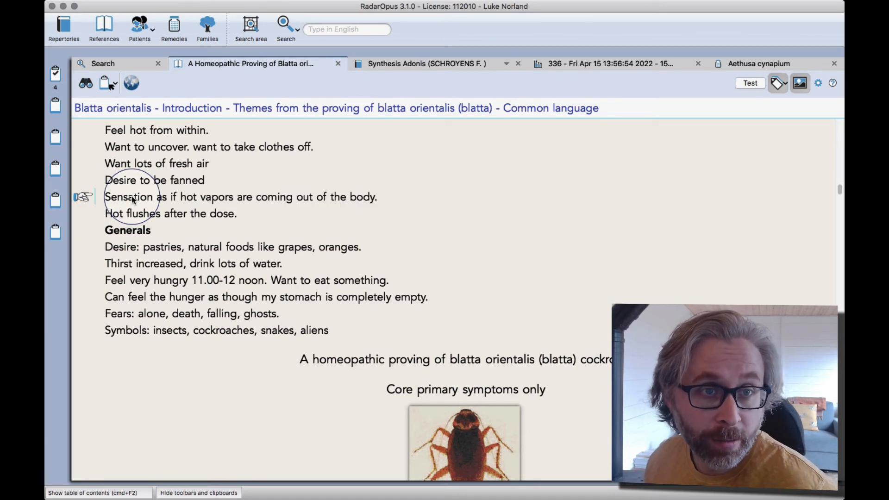
{"action": "right_click", "coordinate": [136, 196]}
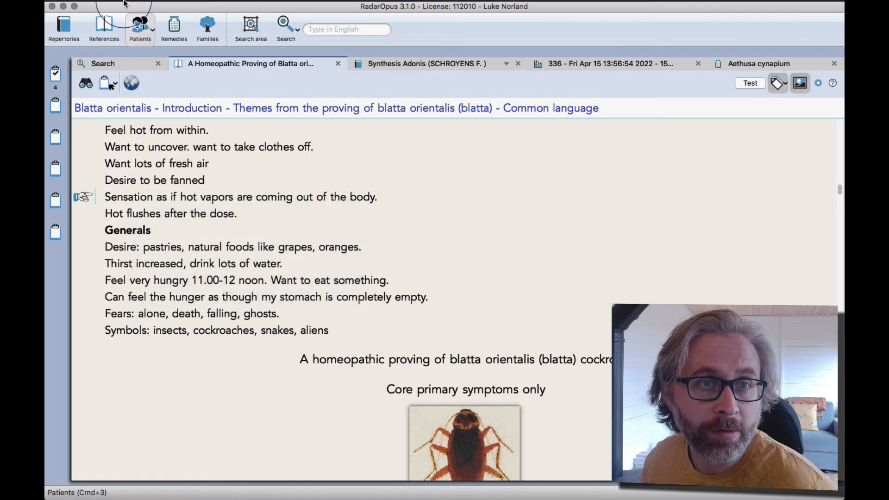
{"action": "left_click", "coordinate": [190, 6]}
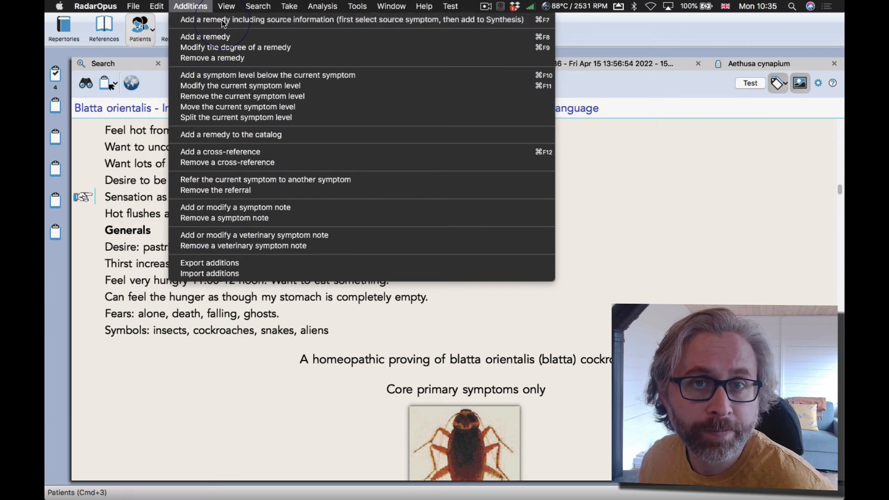
{"action": "left_click", "coordinate": [351, 19]}
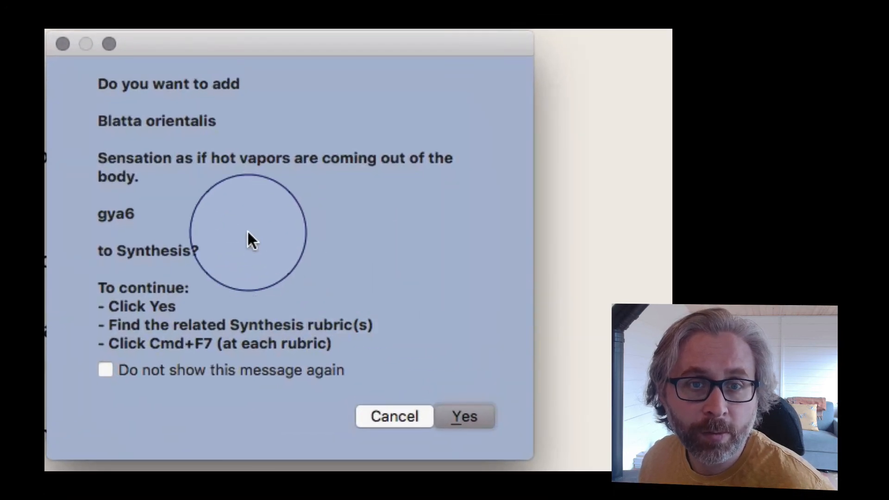
{"action": "mouse_move", "coordinate": [278, 159]}
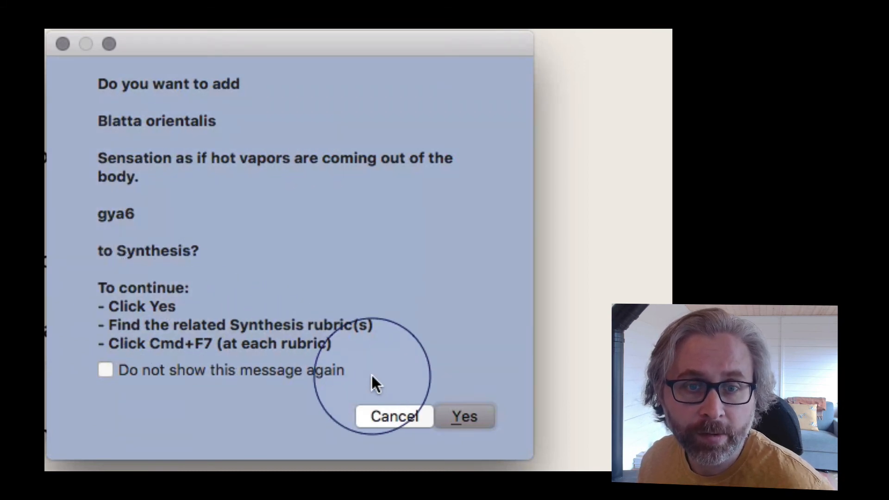
{"action": "left_click", "coordinate": [464, 417]}
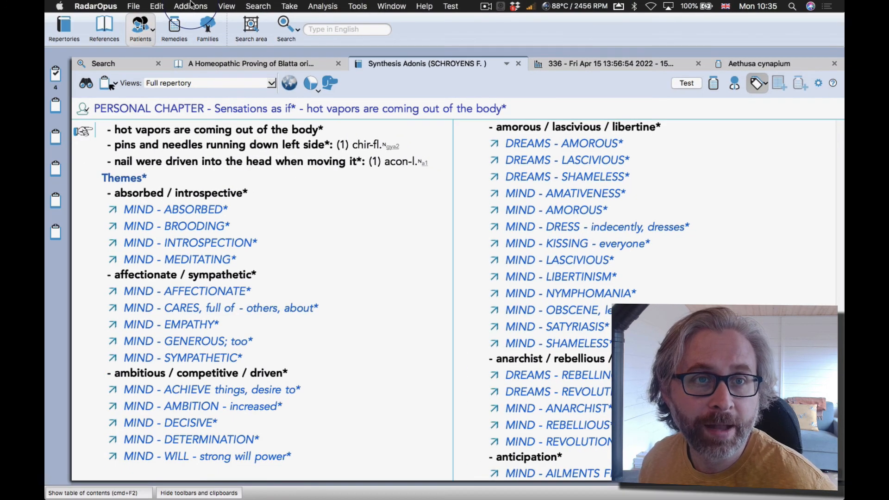
Open the Additions options for the new hot vapors rubric.
{"action": "left_click", "coordinate": [191, 6]}
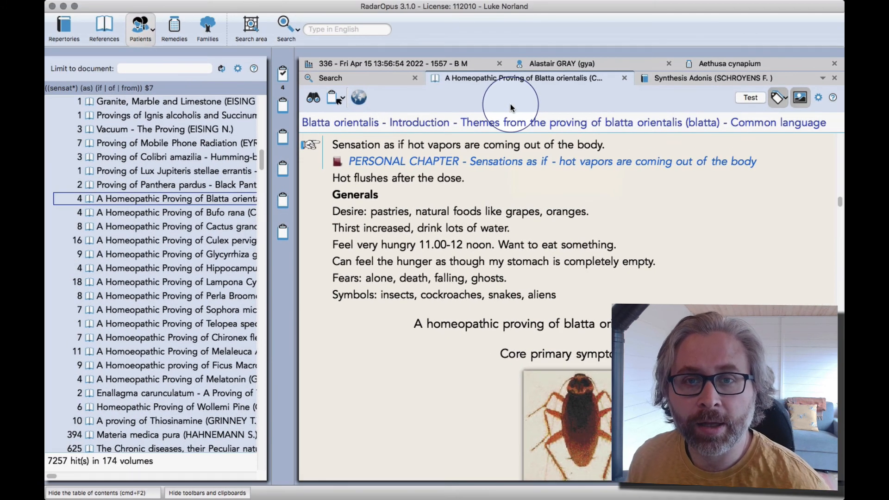
{"action": "mouse_move", "coordinate": [481, 78]}
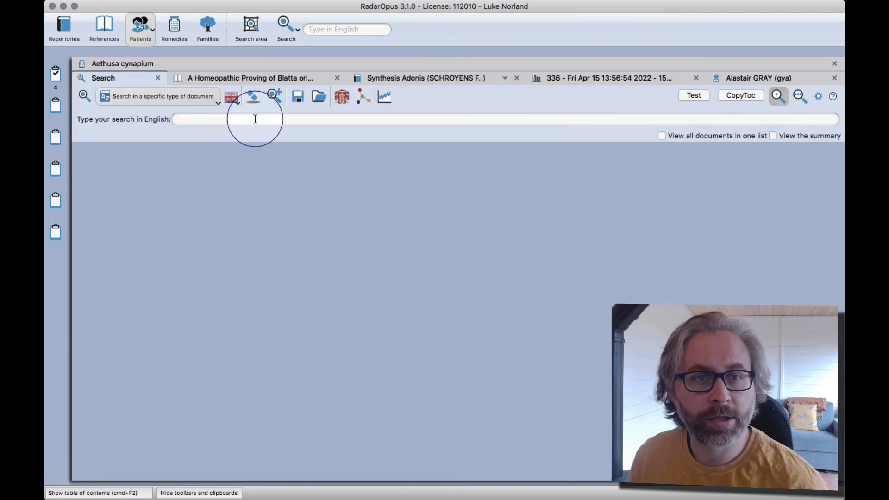
Search all open repertories for @"Remedy":"Blatta orientalis" and list the 158 Synthesis Adonis hits.
{"action": "type", "text": "b"}
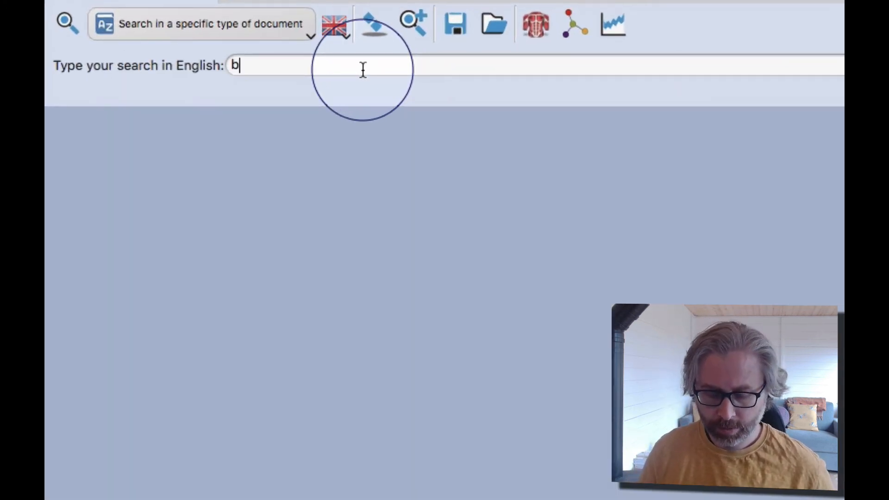
{"action": "type", "text": "latta-"}
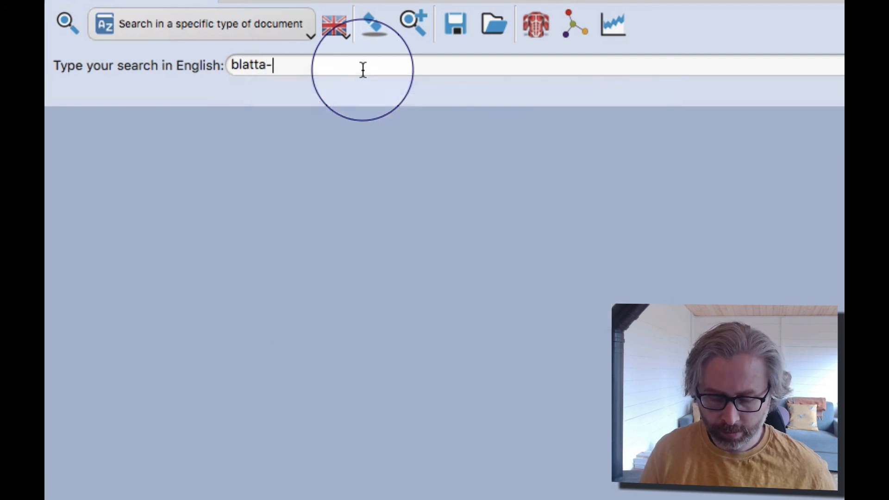
{"action": "type", "text": "@\"Remedy\":\"Blatta orientalis\""}
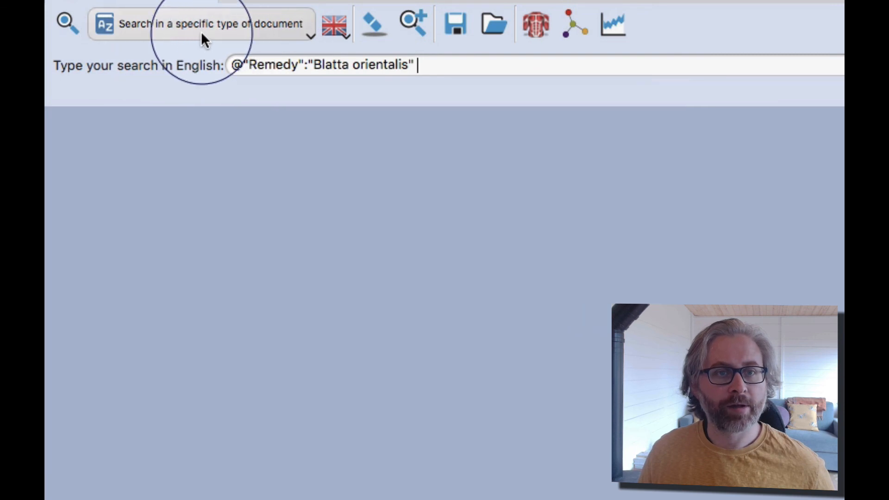
{"action": "left_click", "coordinate": [201, 23]}
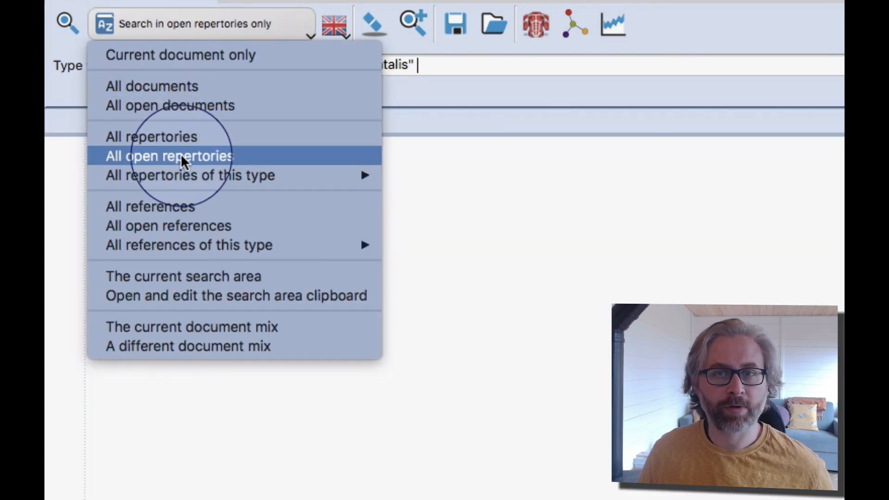
{"action": "left_click", "coordinate": [169, 156]}
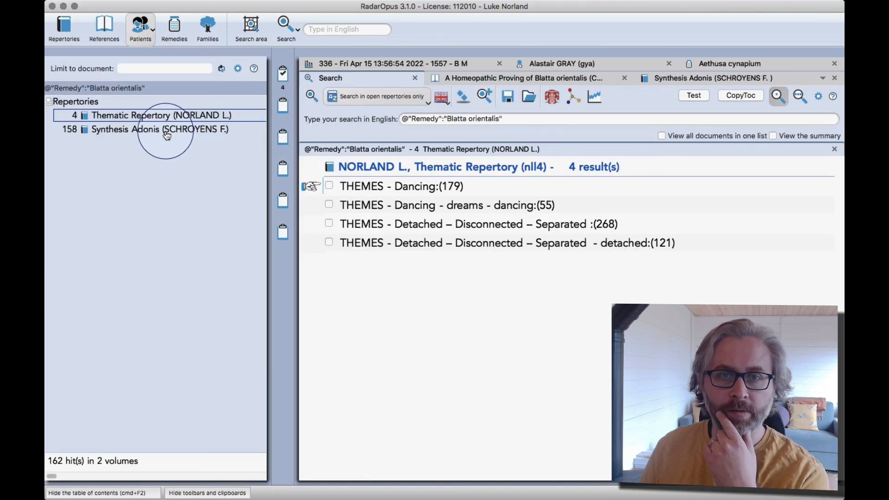
{"action": "left_click", "coordinate": [145, 128]}
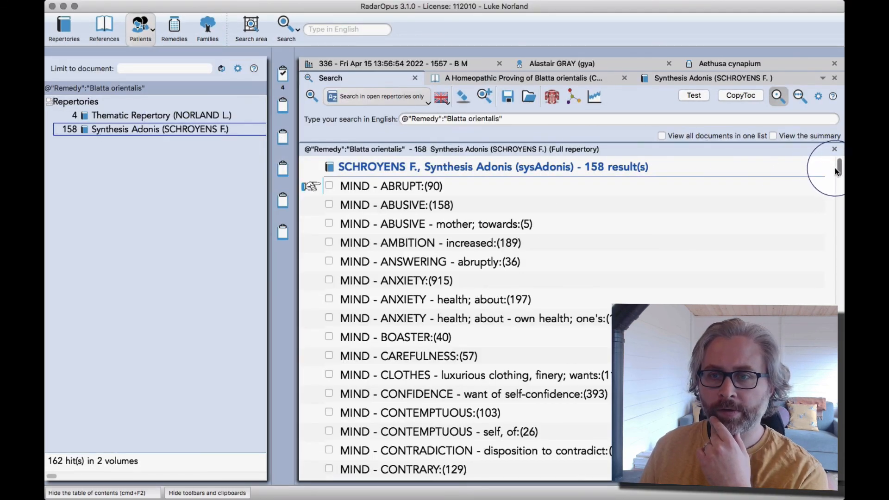